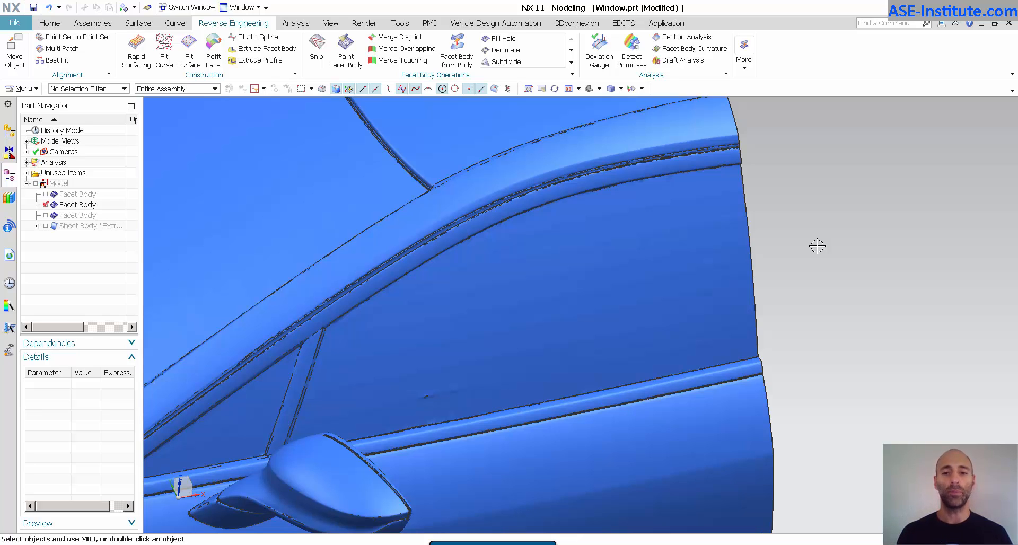
{"action": "mouse_move", "coordinate": [779, 160]}
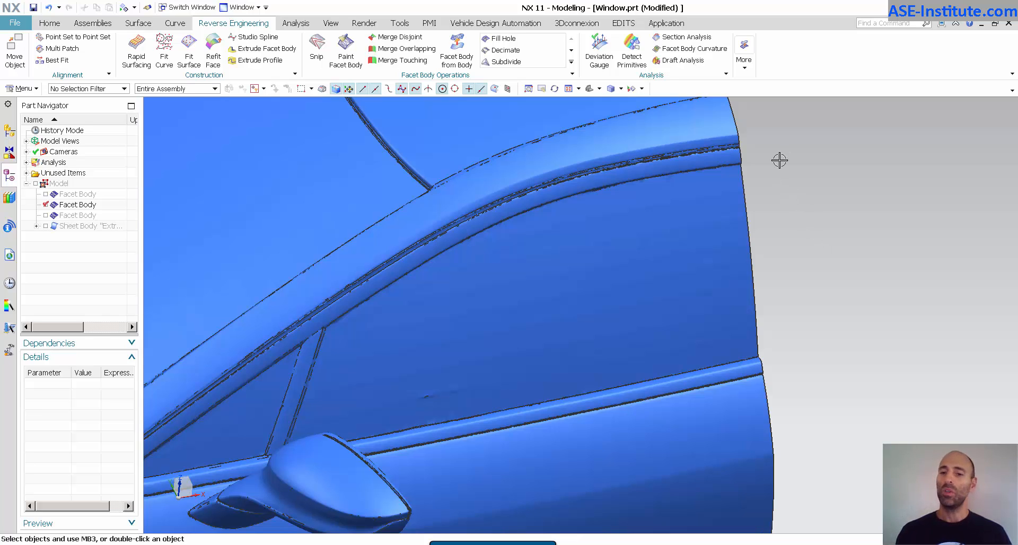
{"action": "mouse_move", "coordinate": [916, 233]}
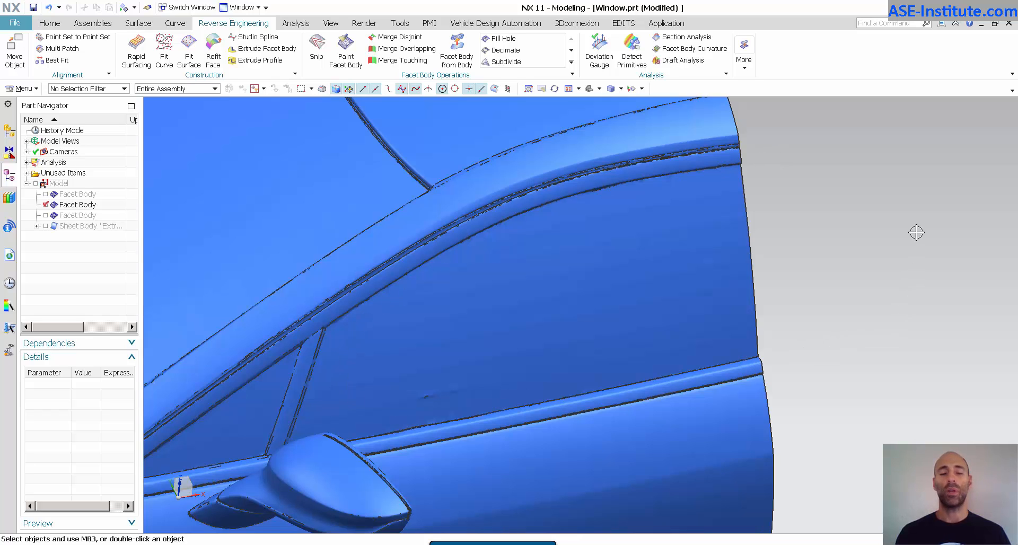
{"action": "mouse_move", "coordinate": [911, 211]}
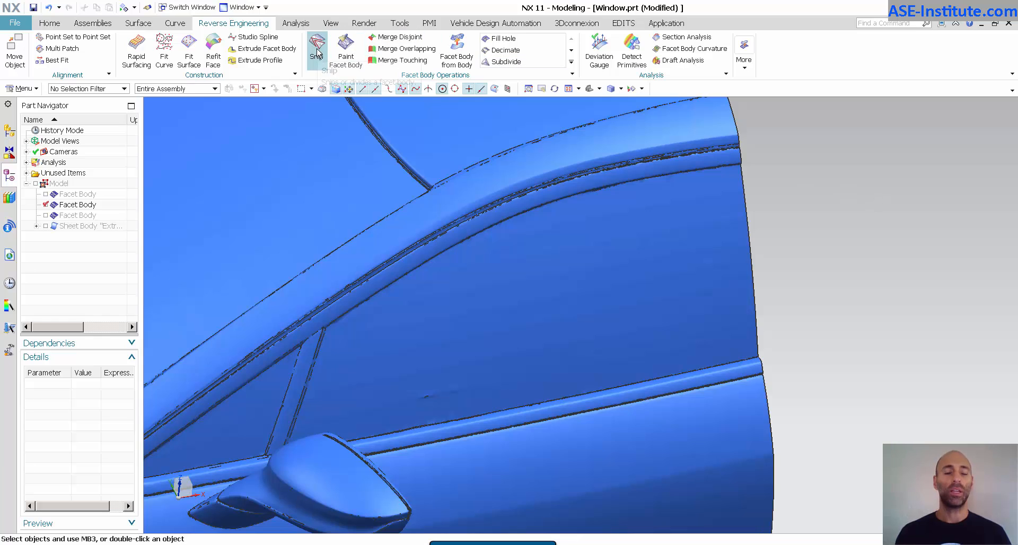
{"action": "mouse_move", "coordinate": [316, 46]}
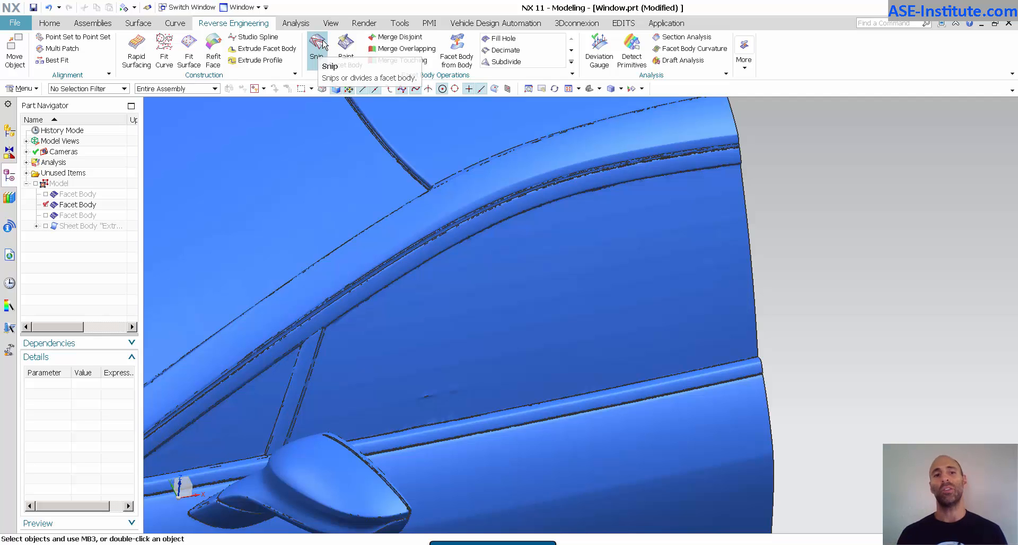
Snip the car scan mesh along a boundary drawn around the side window, dividing it
{"action": "left_click", "coordinate": [316, 49]}
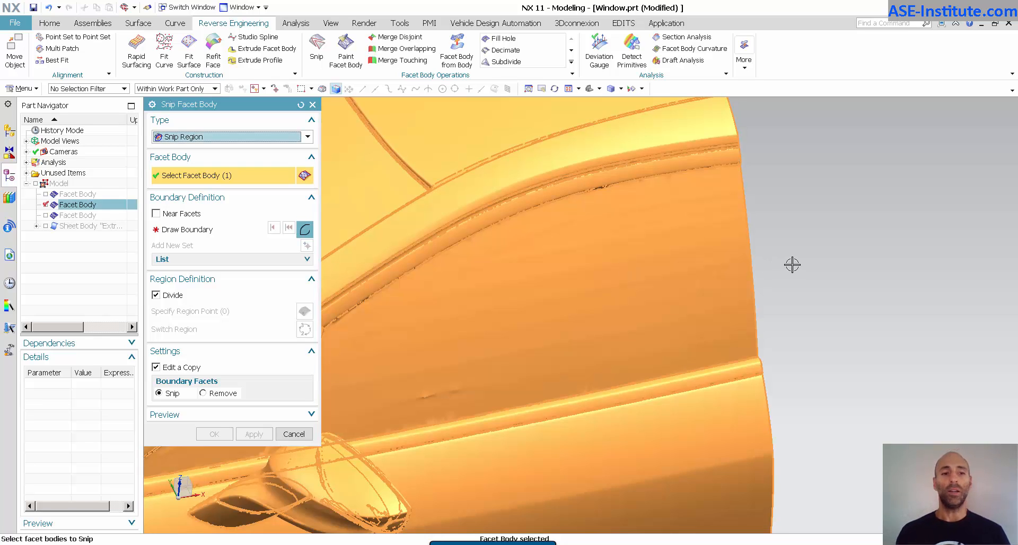
{"action": "mouse_move", "coordinate": [202, 227]}
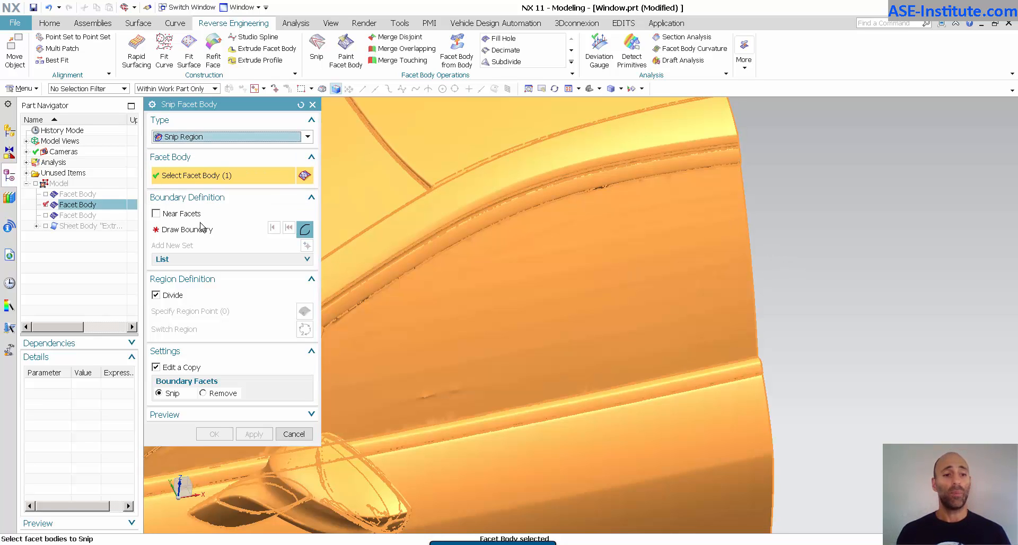
{"action": "left_click", "coordinate": [188, 229]}
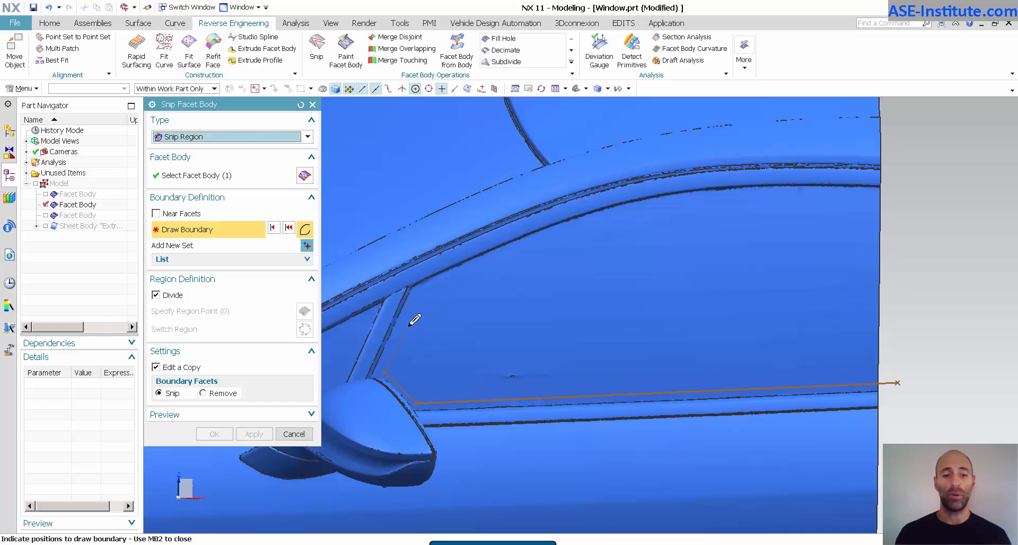
{"action": "left_click", "coordinate": [509, 237]}
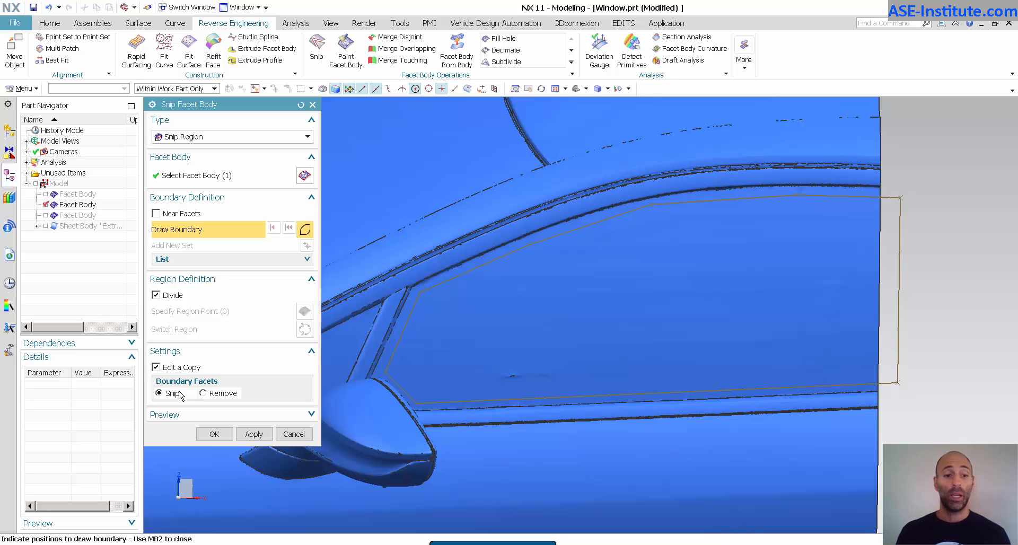
{"action": "left_click", "coordinate": [254, 434]}
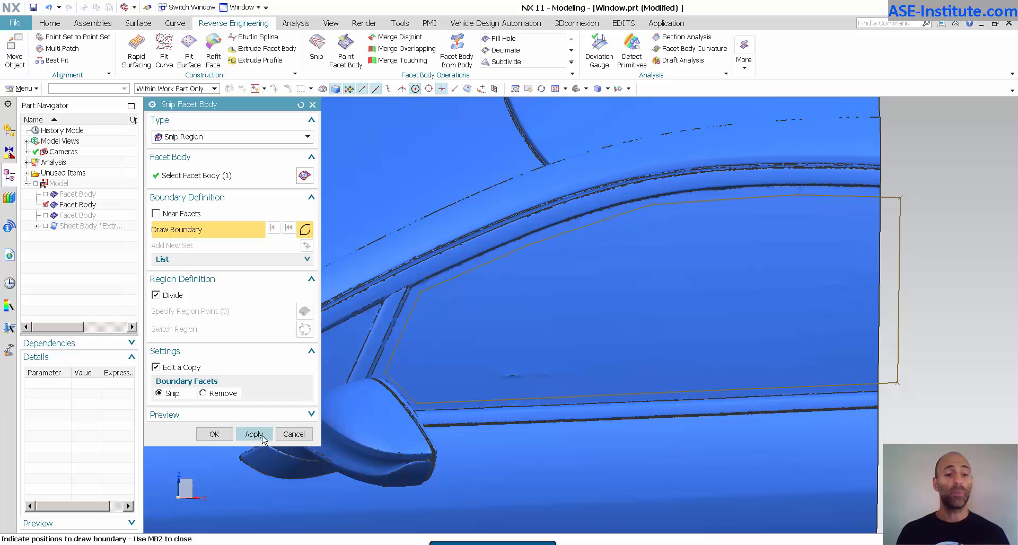
{"action": "left_click", "coordinate": [254, 434]}
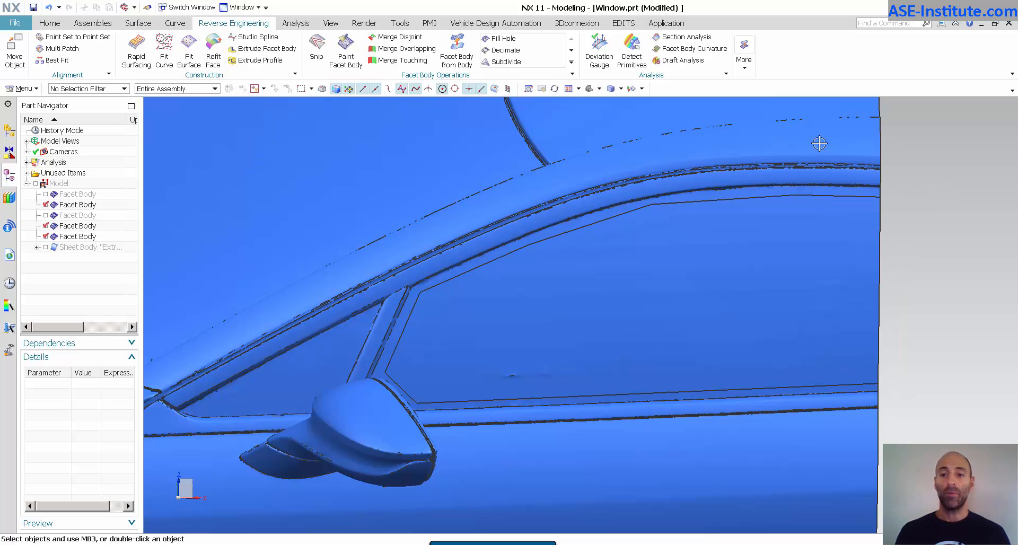
Hide every car mesh piece except the side-window body and orbit to inspect it
{"action": "left_click", "coordinate": [76, 205]}
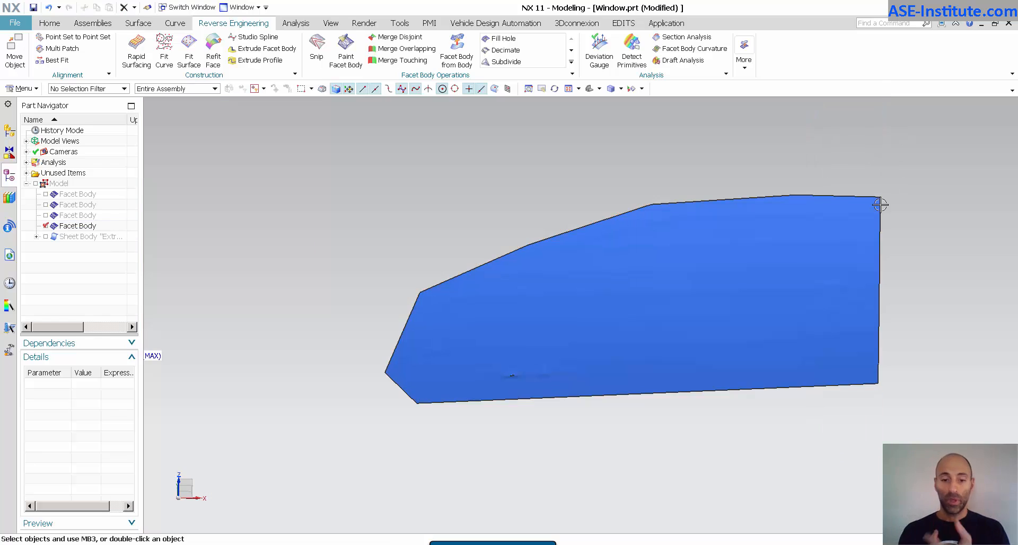
{"action": "mouse_move", "coordinate": [858, 154]}
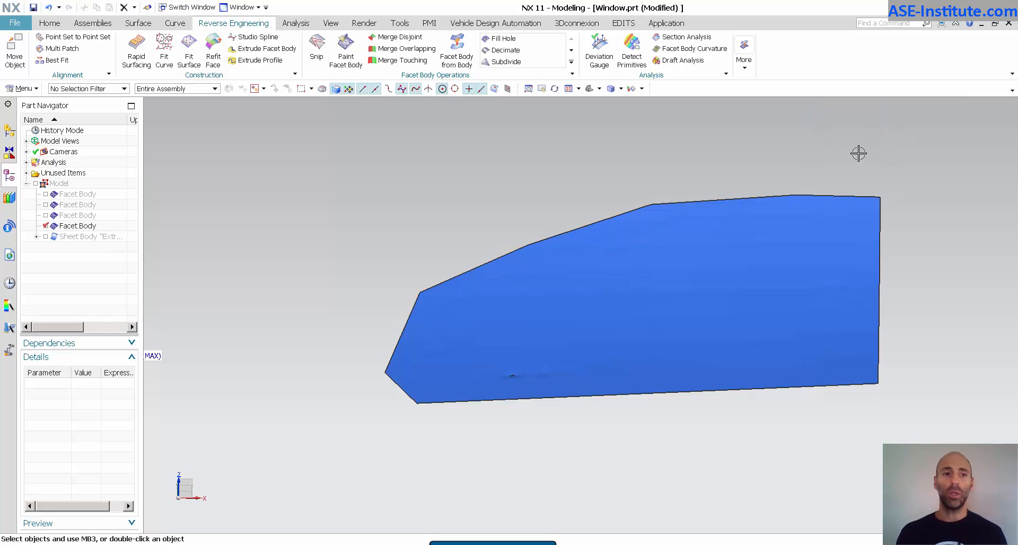
{"action": "left_click_drag", "start_coordinate": [858, 154], "coordinate": [571, 206]}
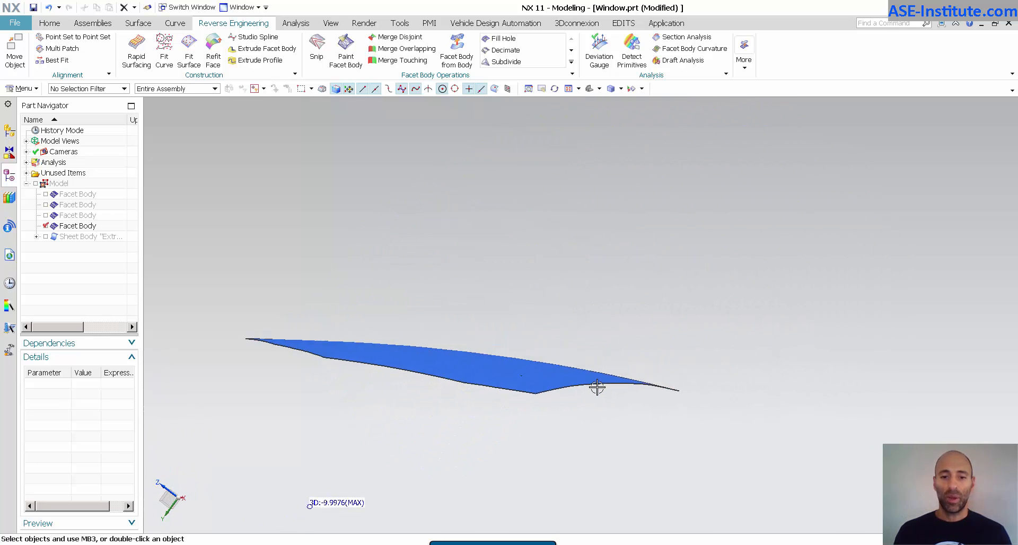
{"action": "left_click_drag", "start_coordinate": [595, 387], "coordinate": [584, 363]}
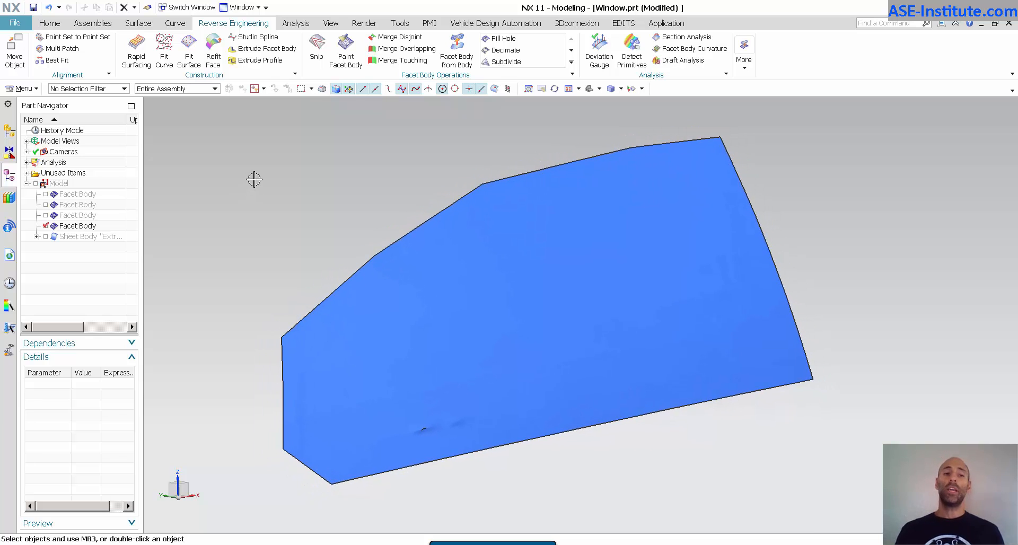
Fit a freeform surface to the window facet body (0.7531 max, 0.0787 average error)
{"action": "left_click", "coordinate": [188, 49]}
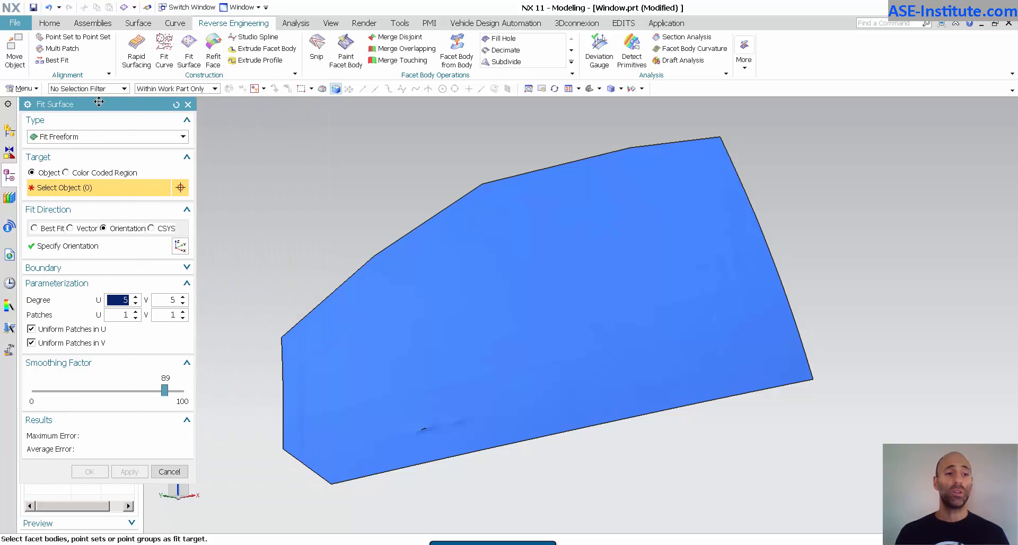
{"action": "mouse_move", "coordinate": [321, 147]}
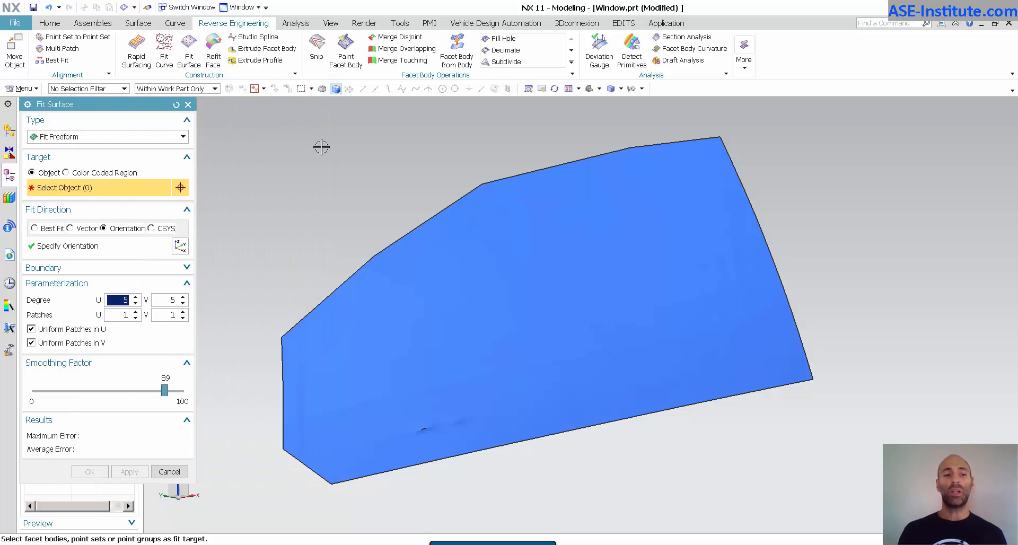
{"action": "mouse_move", "coordinate": [312, 148]}
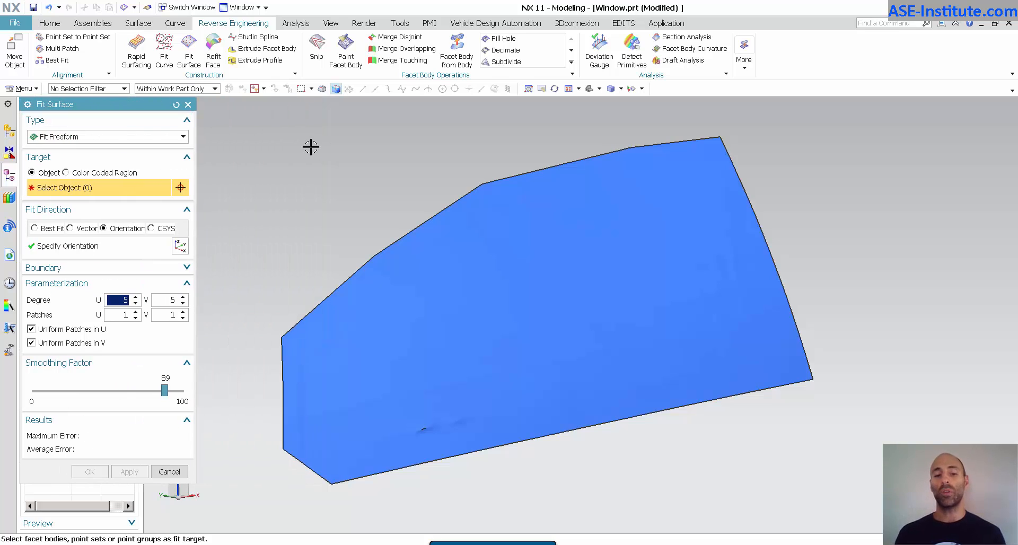
{"action": "mouse_move", "coordinate": [90, 188]}
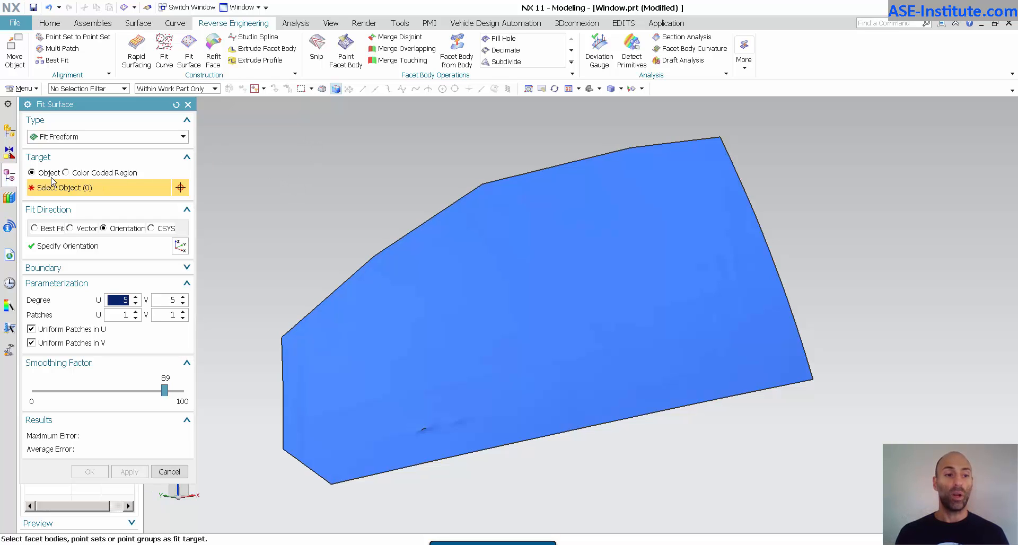
{"action": "left_click", "coordinate": [520, 292]}
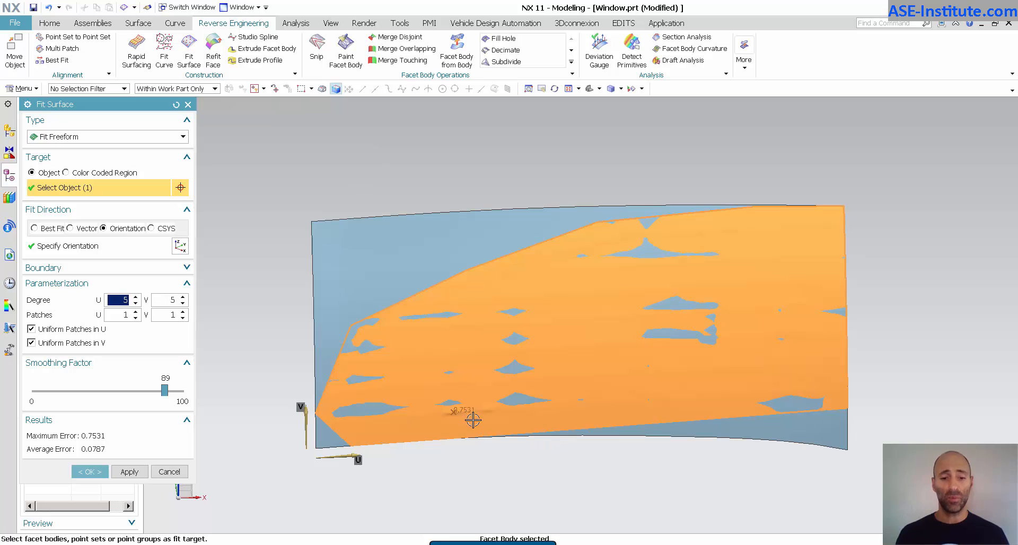
{"action": "mouse_move", "coordinate": [593, 469]}
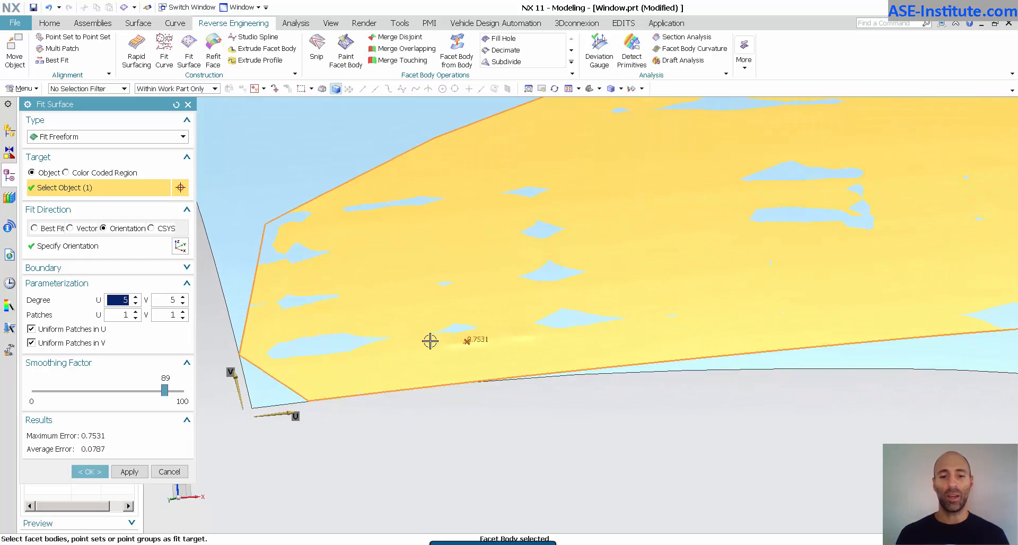
{"action": "mouse_move", "coordinate": [431, 343]}
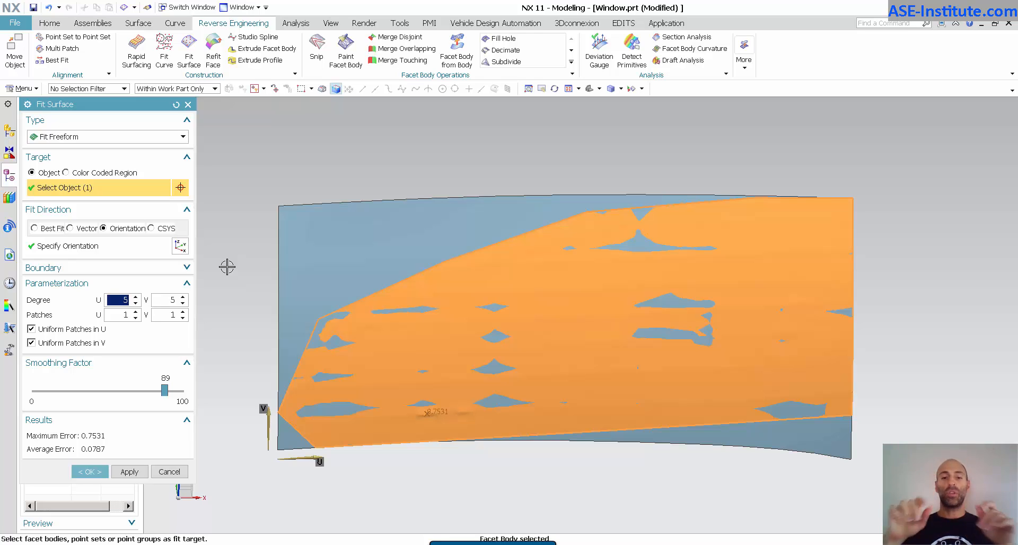
{"action": "mouse_move", "coordinate": [286, 259]}
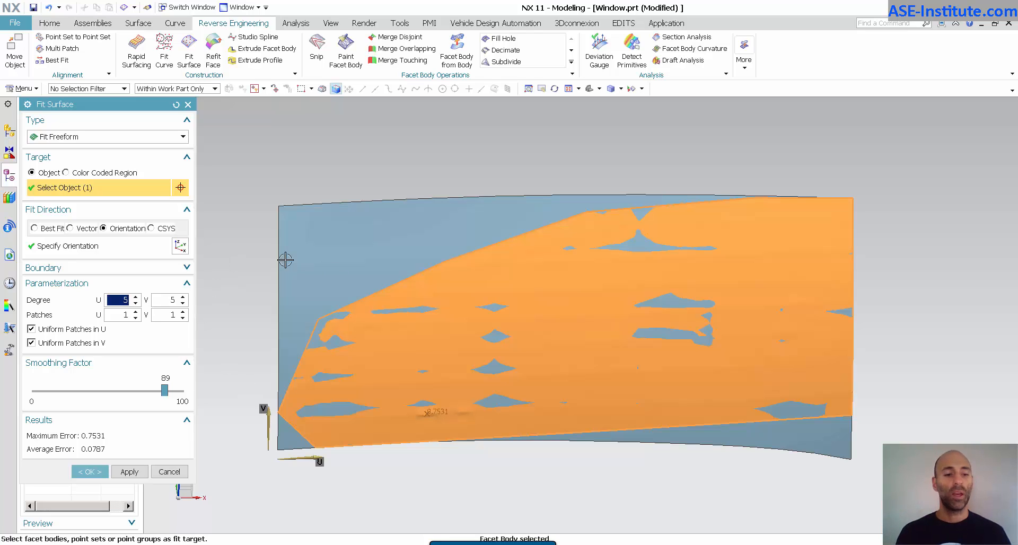
{"action": "mouse_move", "coordinate": [347, 409]}
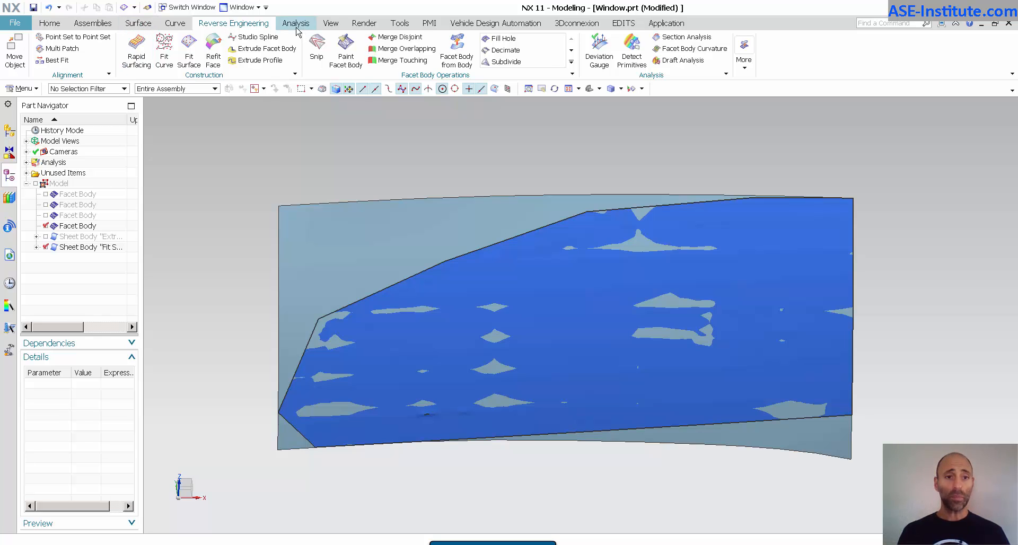
Display the fitted sheet's control poles and reopen its Fit Surface feature for editing
{"action": "left_click", "coordinate": [296, 22]}
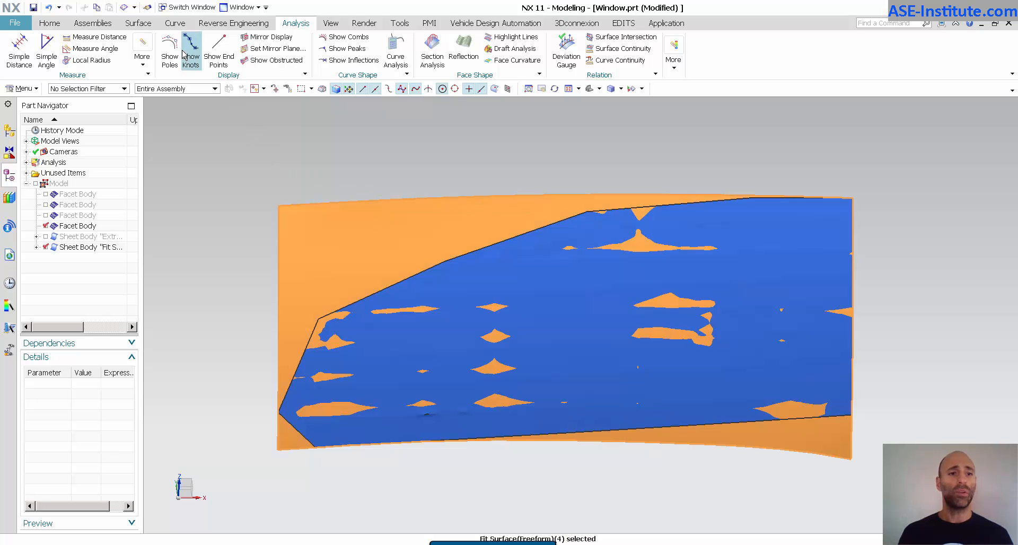
{"action": "left_click", "coordinate": [170, 52]}
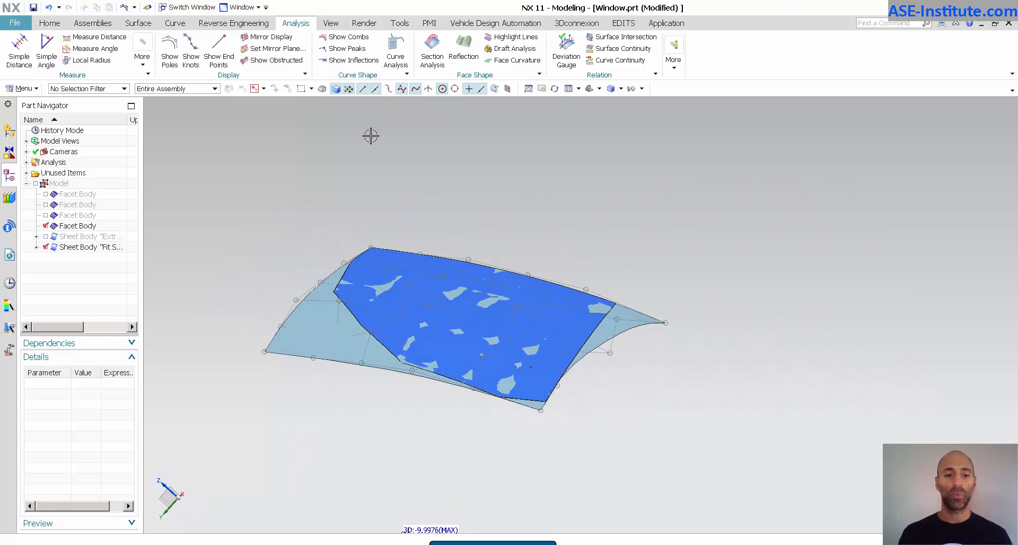
{"action": "left_click", "coordinate": [37, 247]}
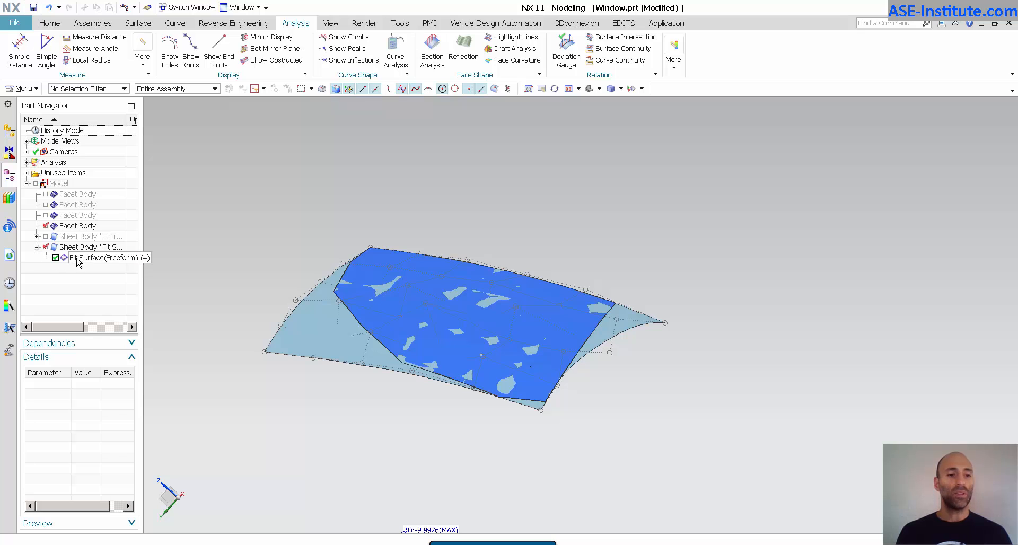
{"action": "double_click", "coordinate": [107, 258]}
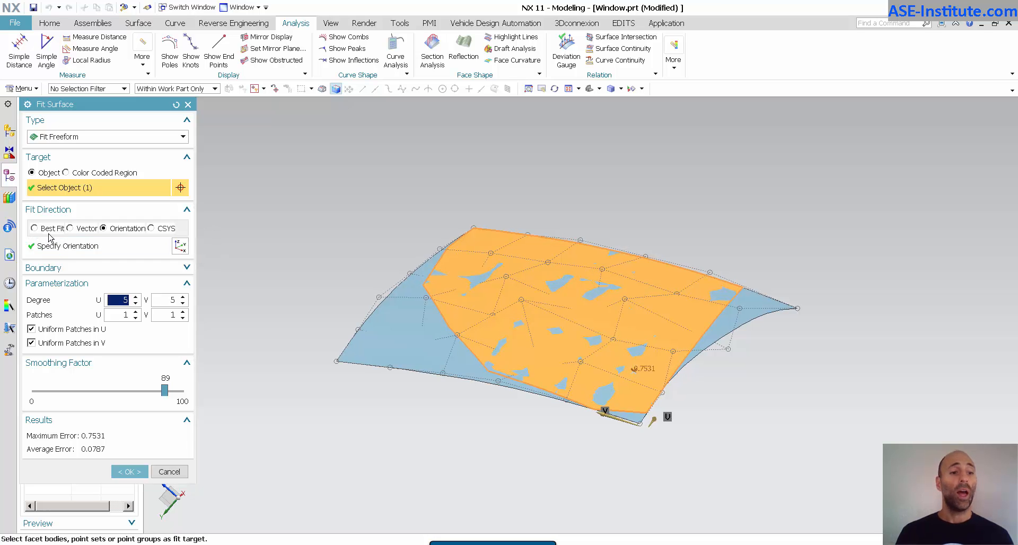
Try Best Fit, then direct the fit along a Y-axis vector (0.7487 max error)
{"action": "left_click", "coordinate": [35, 228]}
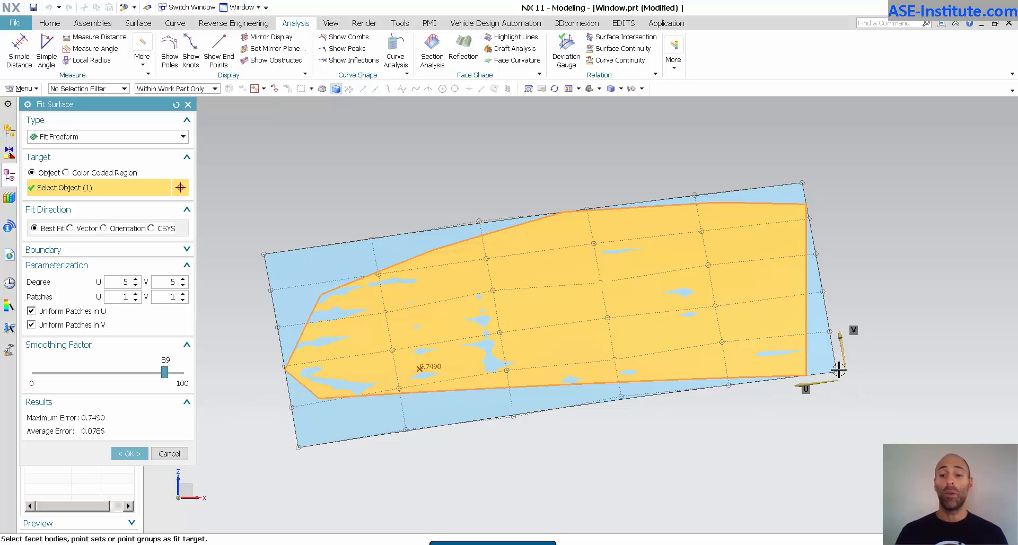
{"action": "mouse_move", "coordinate": [784, 396]}
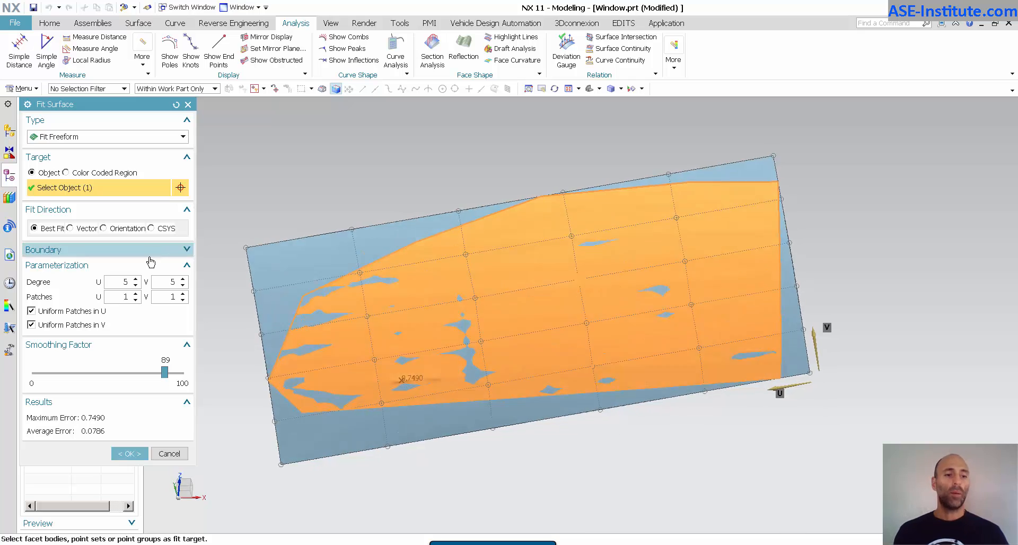
{"action": "left_click", "coordinate": [71, 228]}
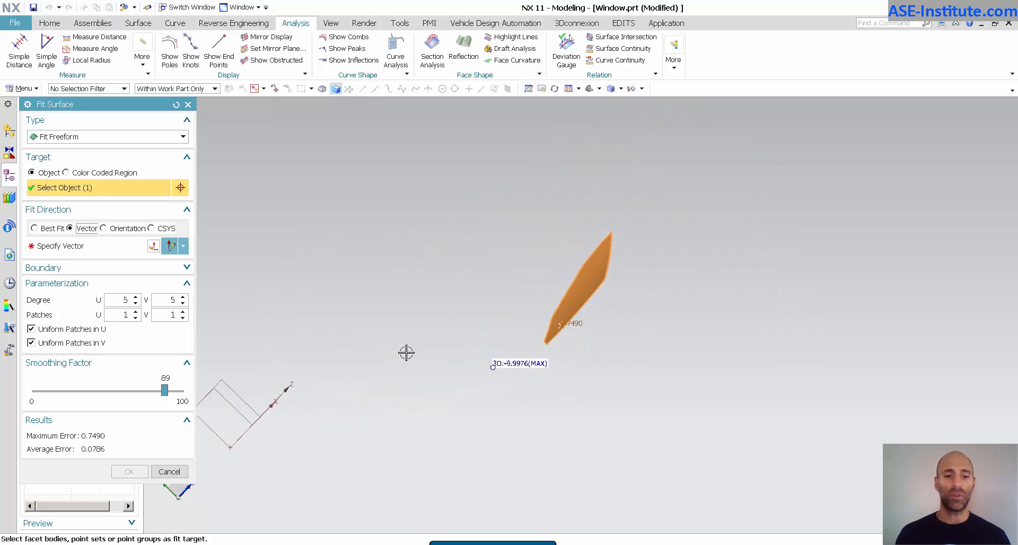
{"action": "left_click", "coordinate": [71, 245]}
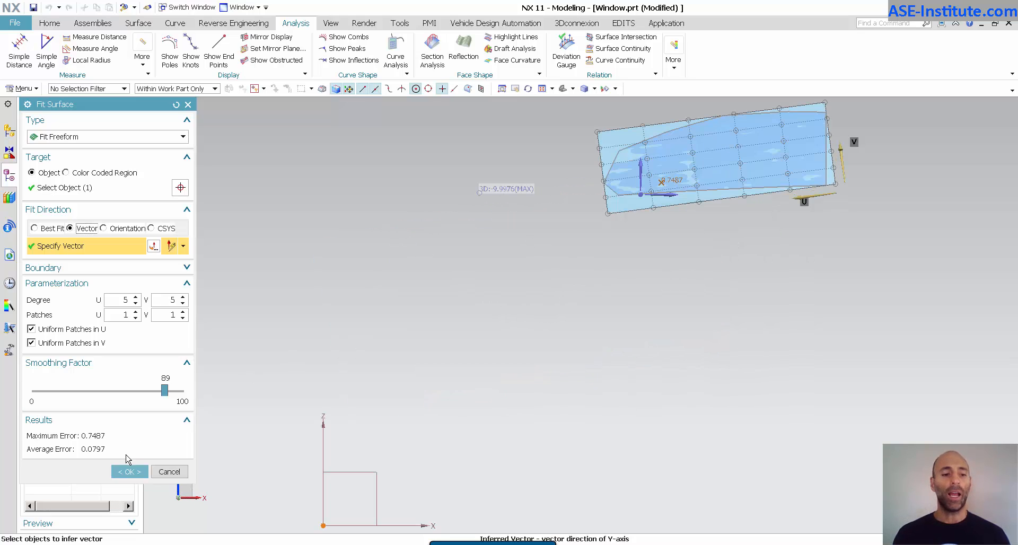
Accept the Y-vector fit and reopen the Fit Surface feature from the Analysis history
{"action": "left_click", "coordinate": [128, 472]}
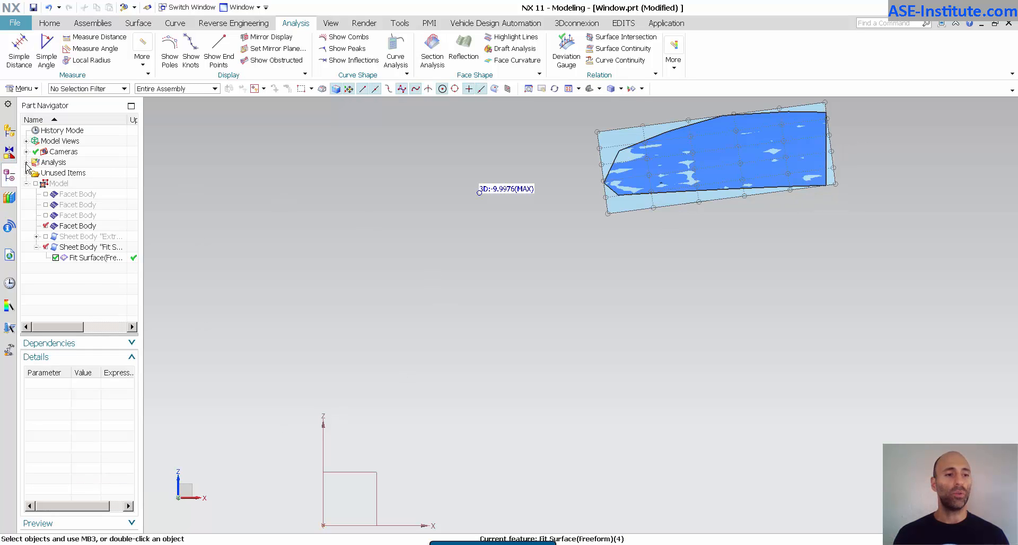
{"action": "left_click", "coordinate": [27, 162]}
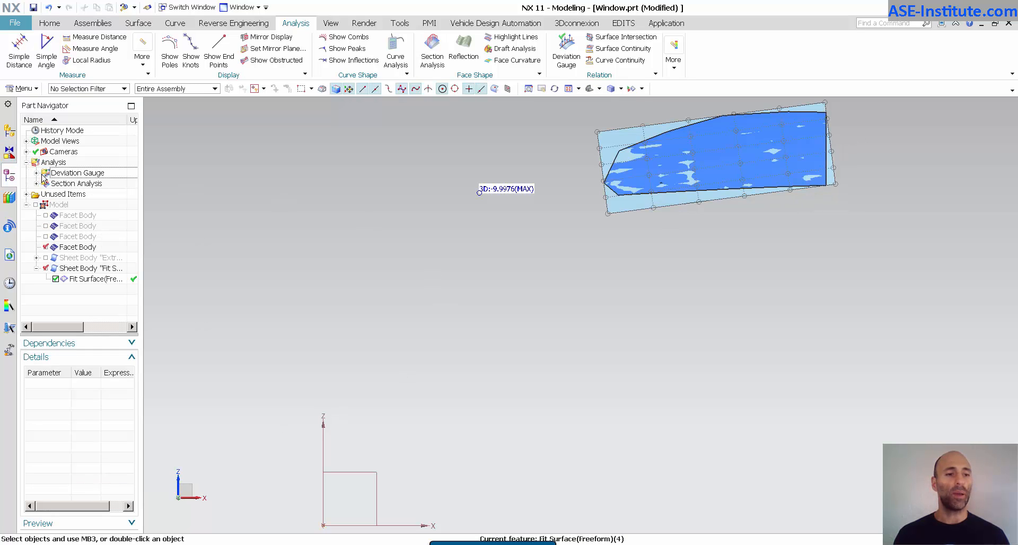
{"action": "left_click", "coordinate": [40, 173]}
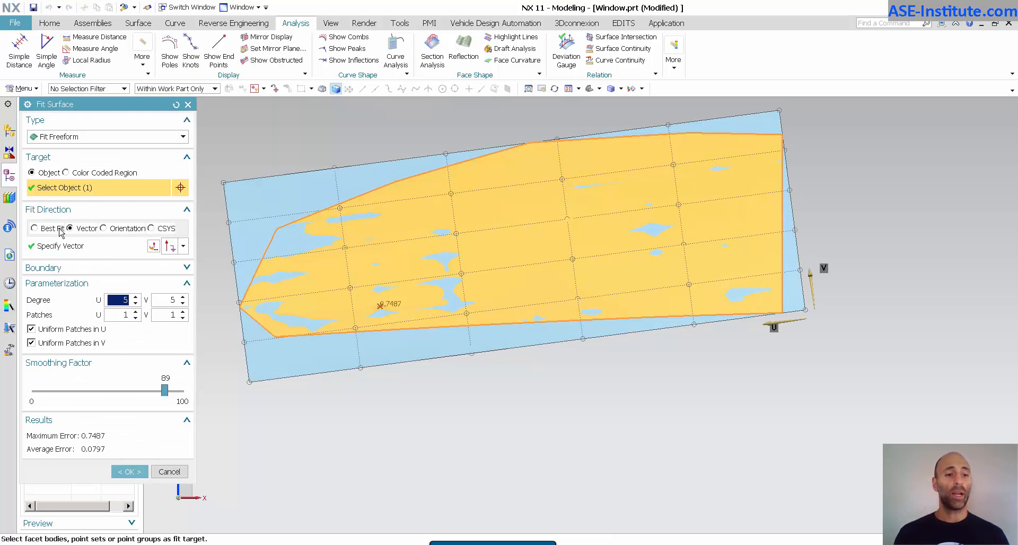
Use Orientation fit direction, trying various degrees and smoothing, ending at degree 3×3, smoothing 100
{"action": "left_click", "coordinate": [104, 228]}
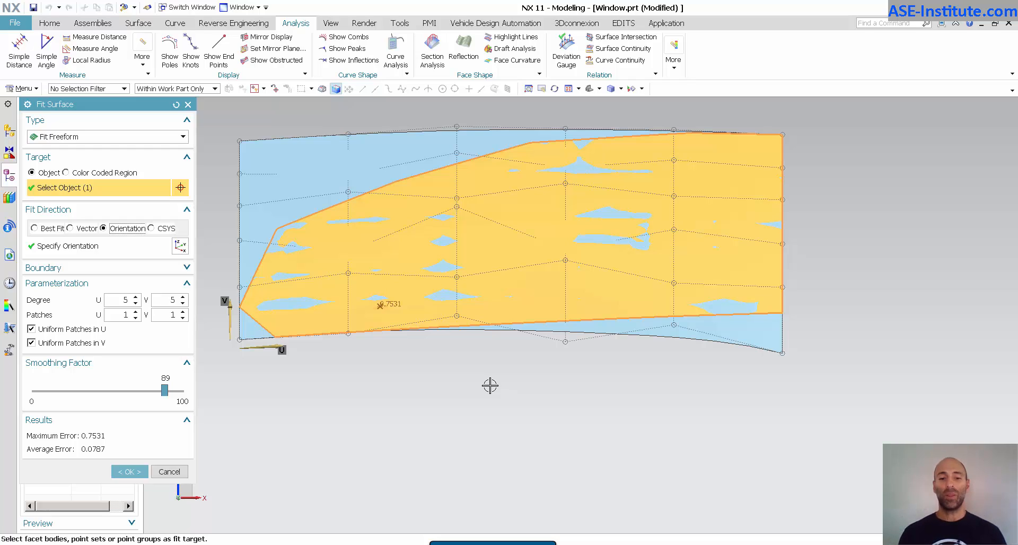
{"action": "mouse_move", "coordinate": [468, 363]}
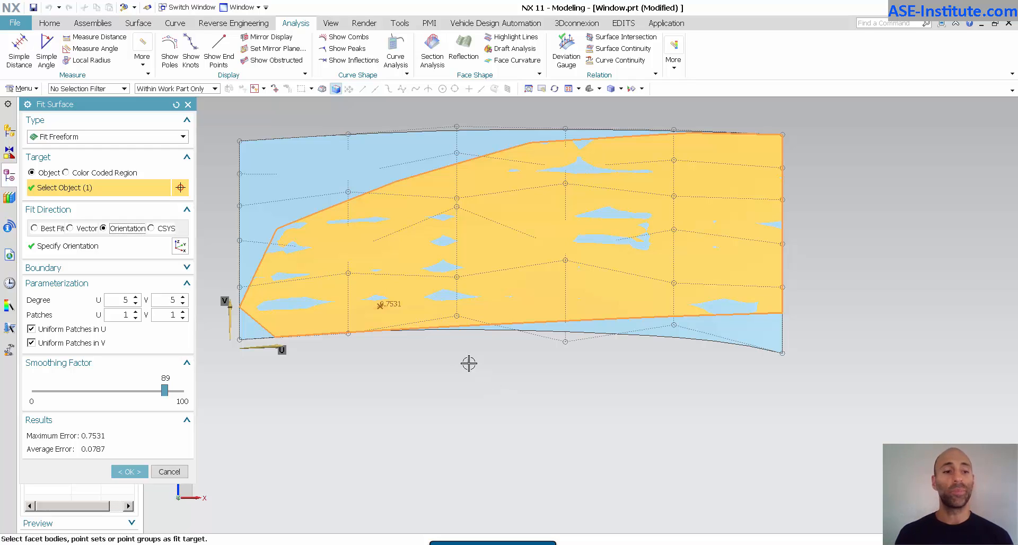
{"action": "left_click", "coordinate": [135, 303]}
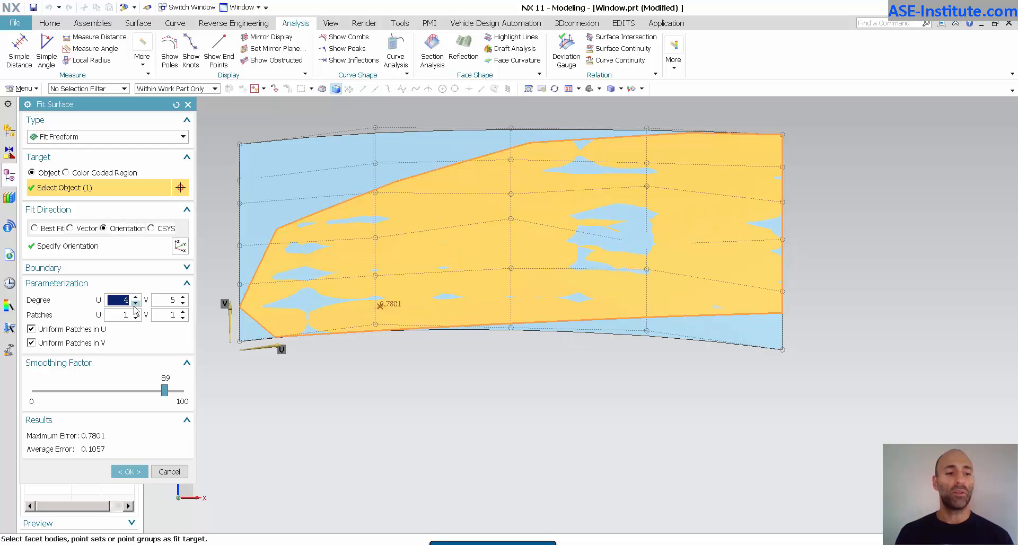
{"action": "left_click", "coordinate": [182, 302]}
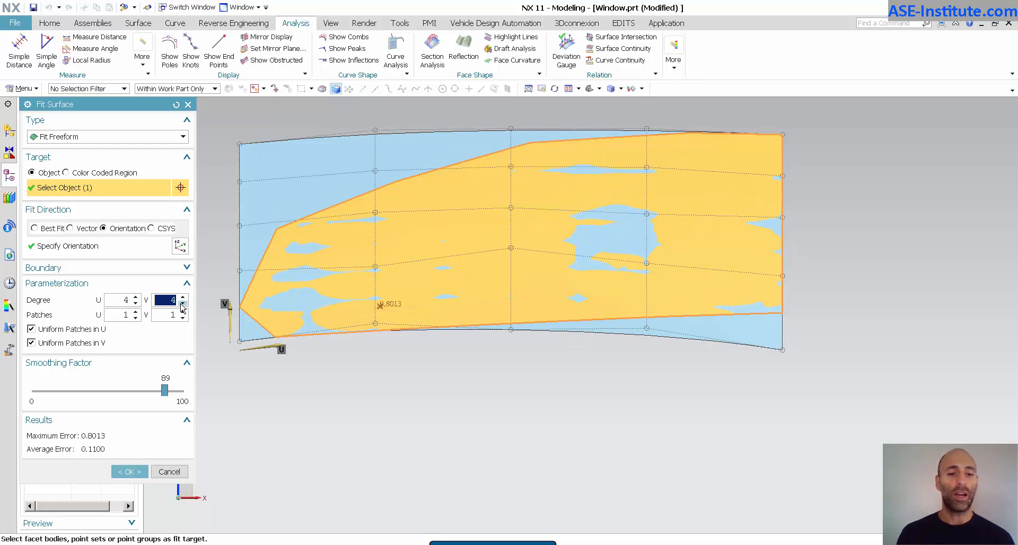
{"action": "left_click", "coordinate": [182, 303]}
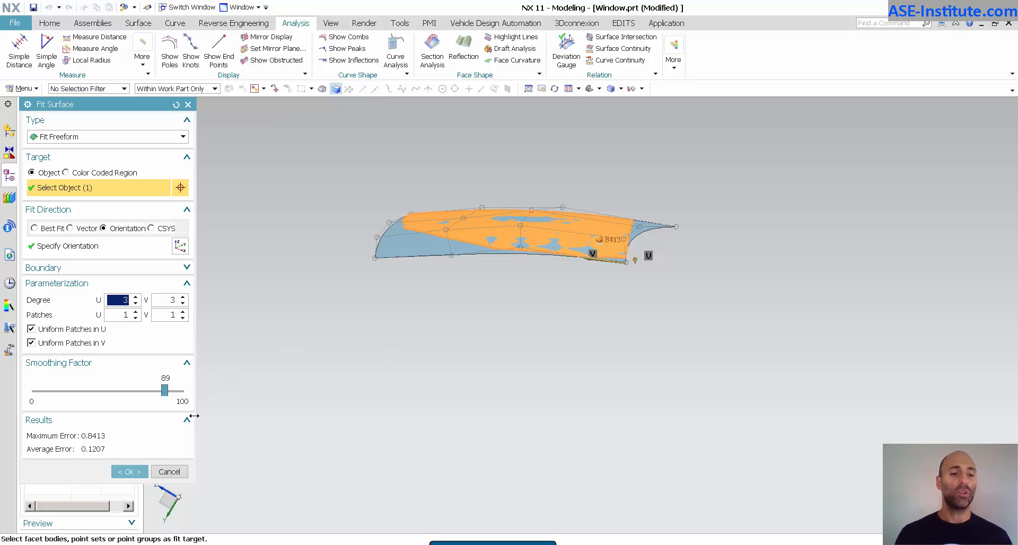
{"action": "left_click_drag", "start_coordinate": [164, 391], "coordinate": [182, 390]}
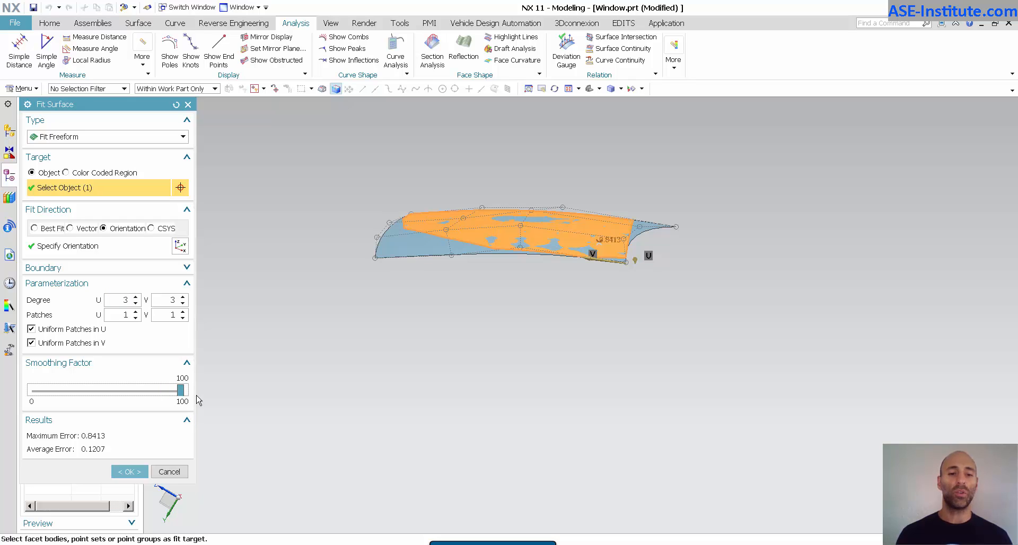
{"action": "left_click_drag", "start_coordinate": [180, 389], "coordinate": [31, 389]}
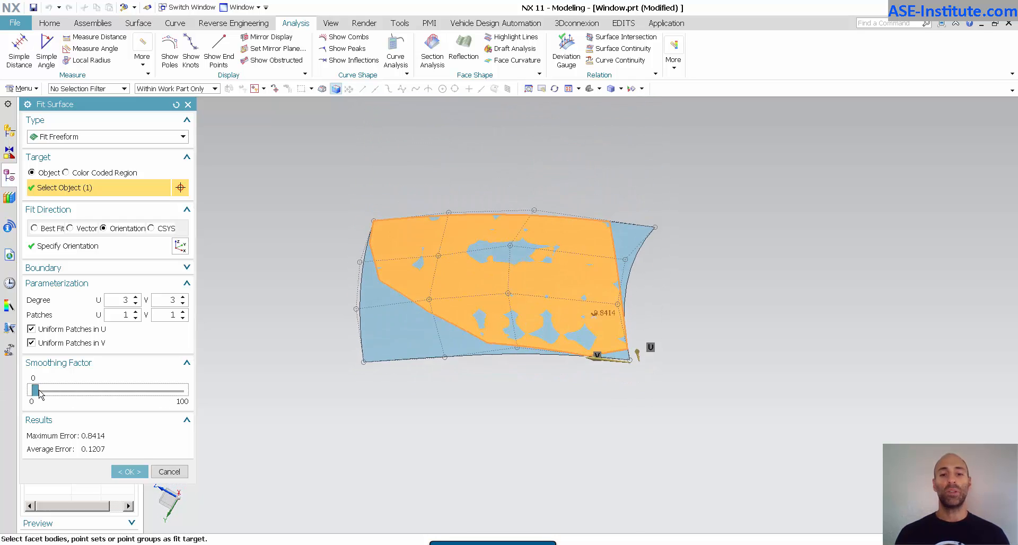
{"action": "left_click", "coordinate": [135, 298]}
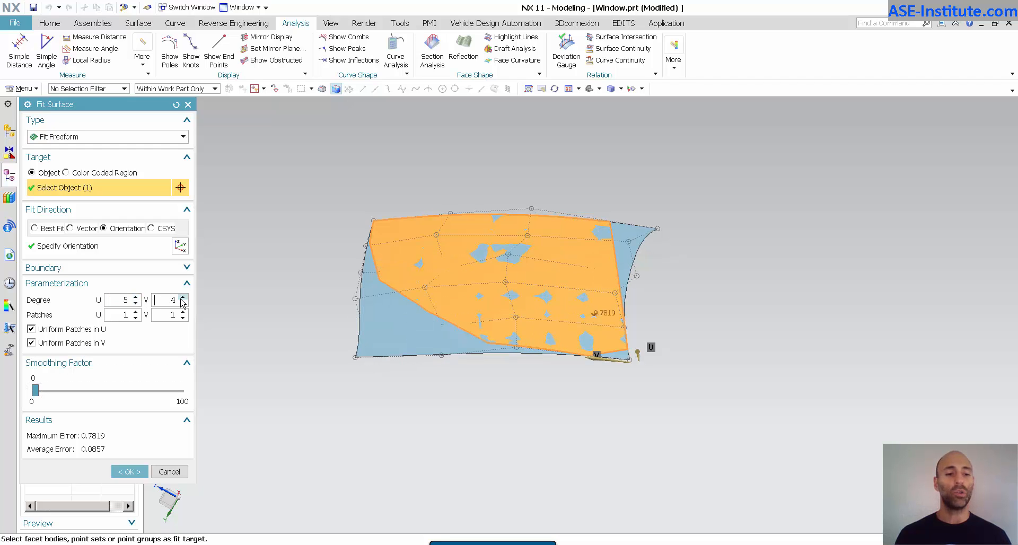
{"action": "left_click", "coordinate": [182, 298]}
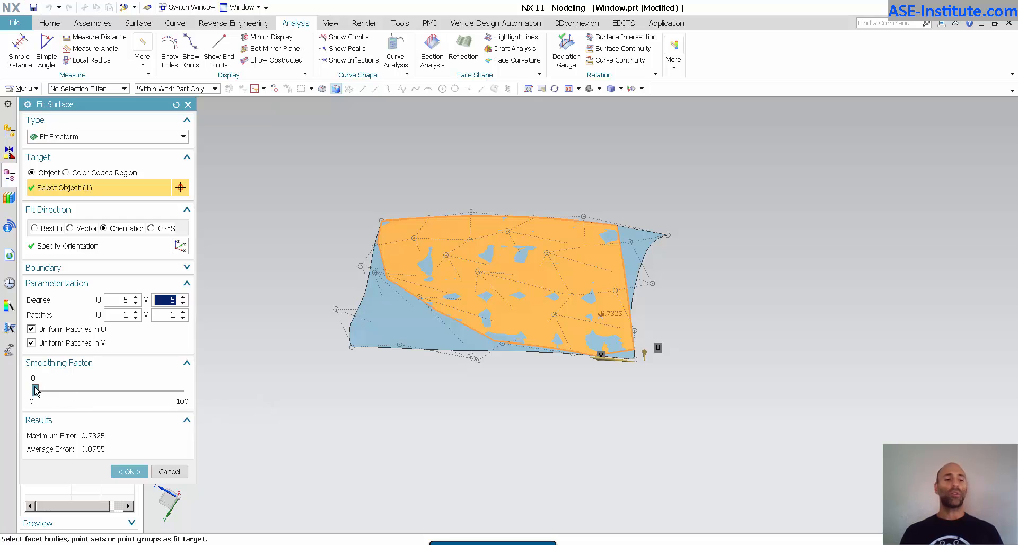
{"action": "left_click_drag", "start_coordinate": [36, 389], "coordinate": [180, 389]}
{"action": "type", "text": "3"}
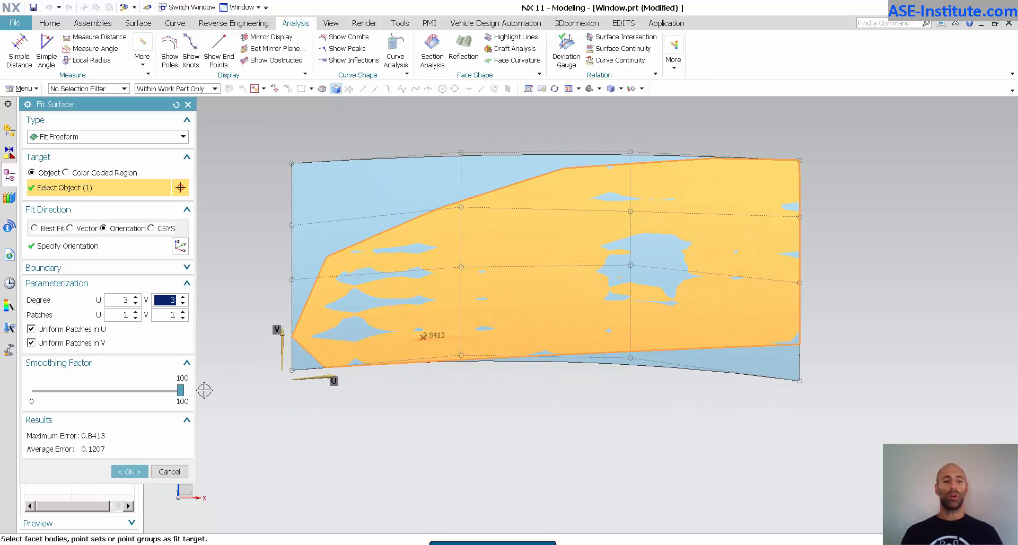
Sweep the smoothing factor between 0 and 100, leave it at 100, and accept the fit
{"action": "left_click_drag", "start_coordinate": [177, 391], "coordinate": [135, 390]}
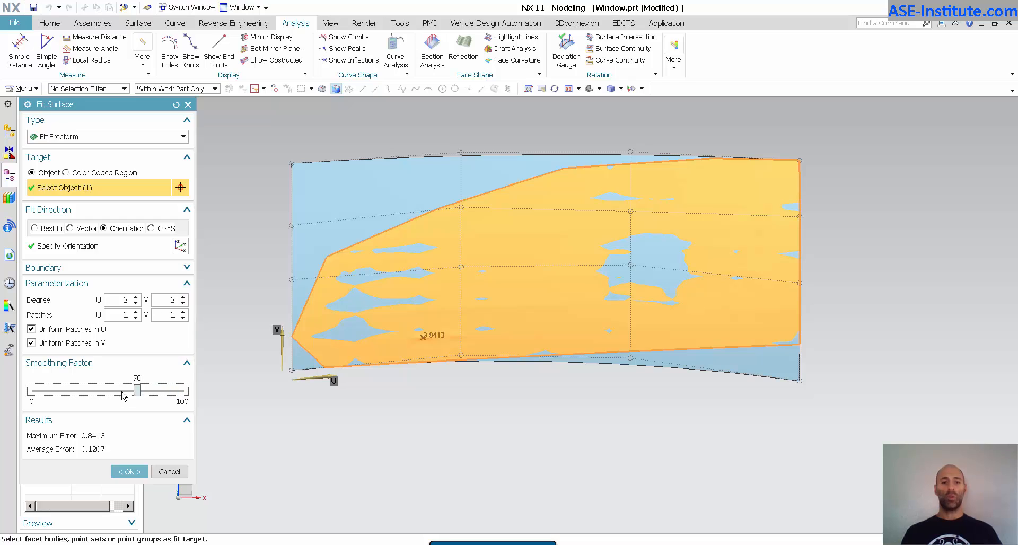
{"action": "left_click_drag", "start_coordinate": [136, 389], "coordinate": [34, 389]}
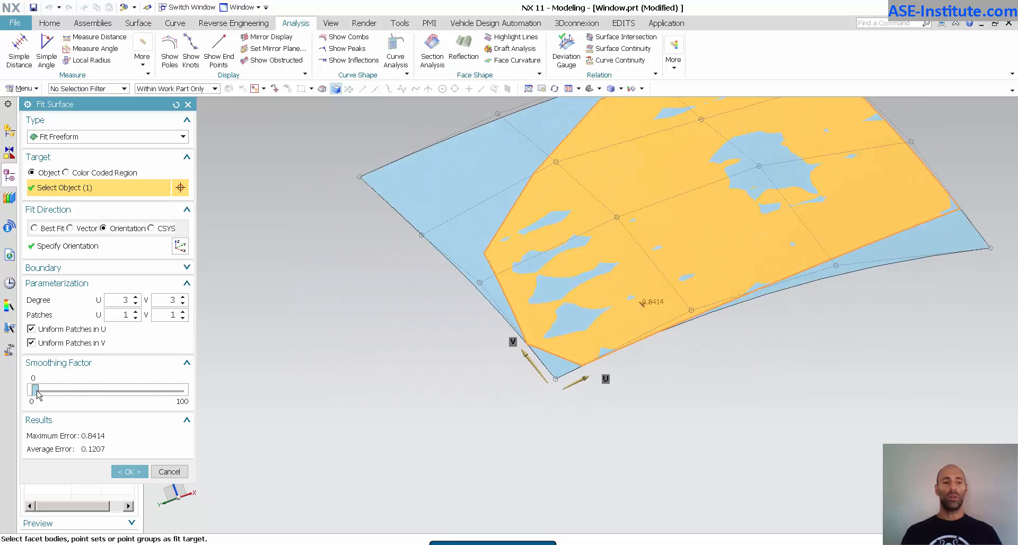
{"action": "left_click_drag", "start_coordinate": [34, 388], "coordinate": [143, 388]}
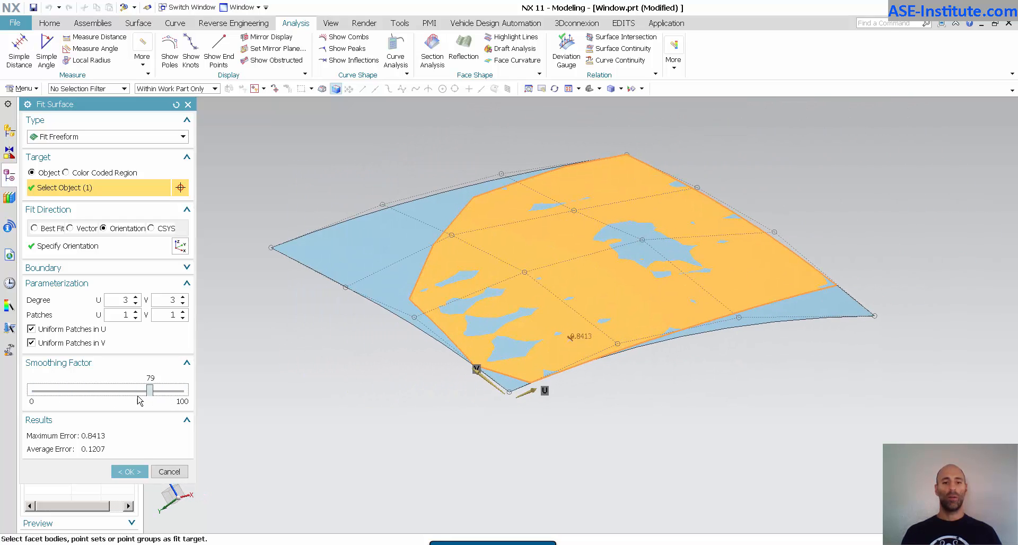
{"action": "left_click_drag", "start_coordinate": [143, 389], "coordinate": [152, 389]}
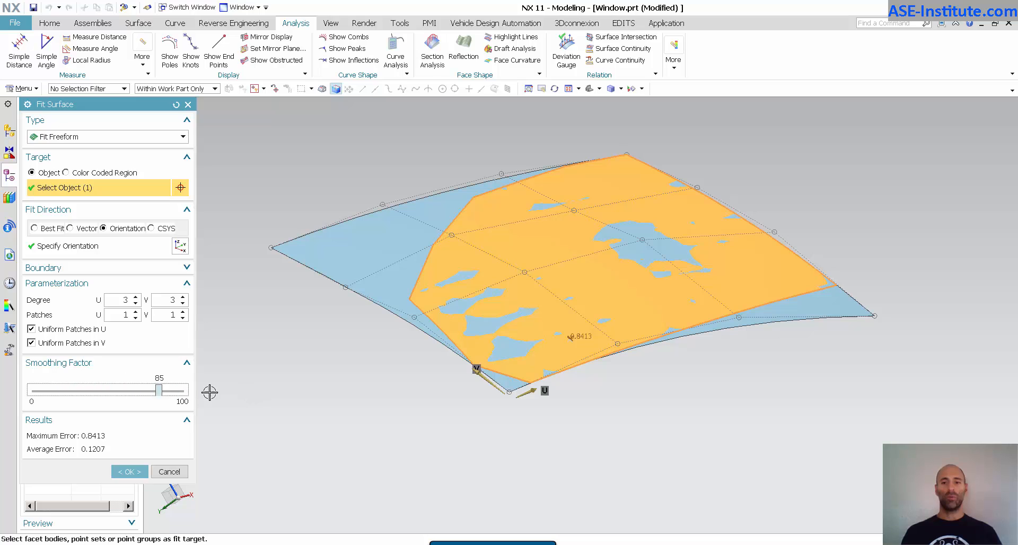
{"action": "left_click_drag", "start_coordinate": [161, 389], "coordinate": [181, 389]}
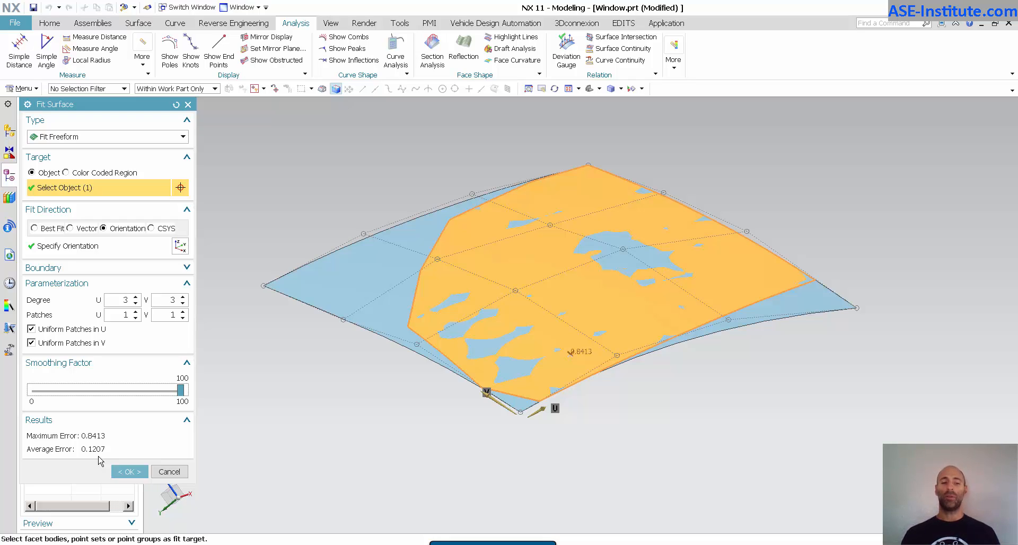
{"action": "left_click", "coordinate": [126, 471]}
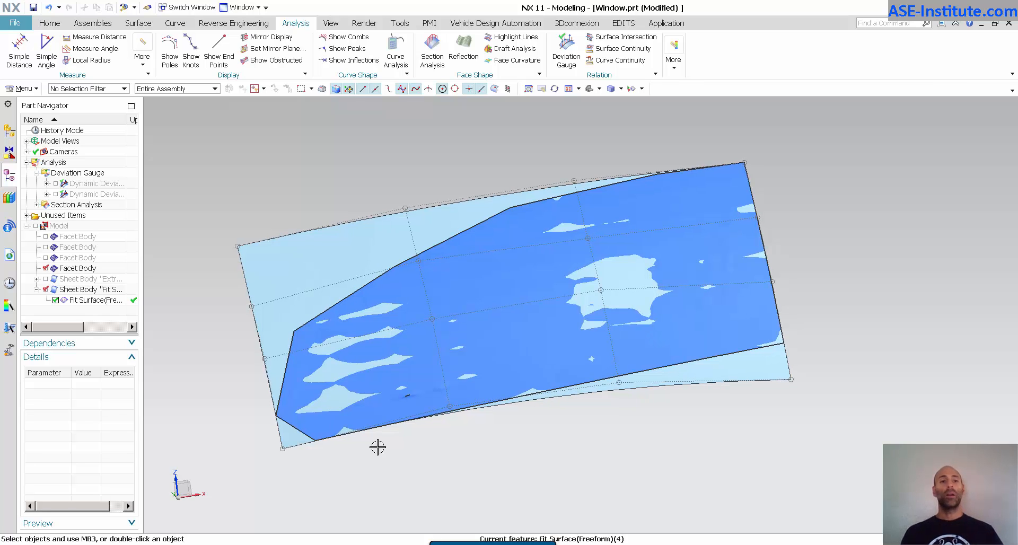
Enlarge the fitted surface on all sides to about 17.8% and confirm
{"action": "left_click", "coordinate": [137, 22]}
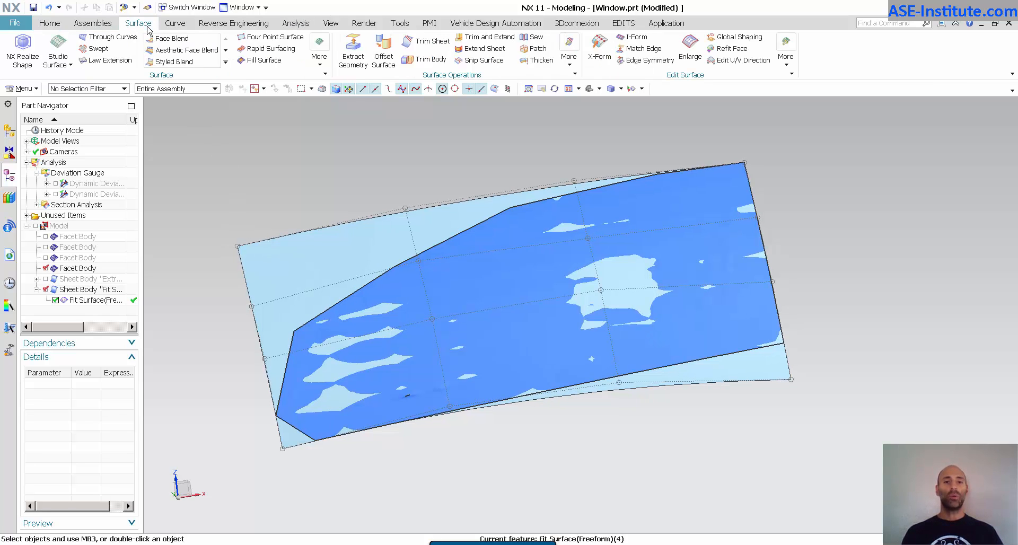
{"action": "mouse_move", "coordinate": [731, 48]}
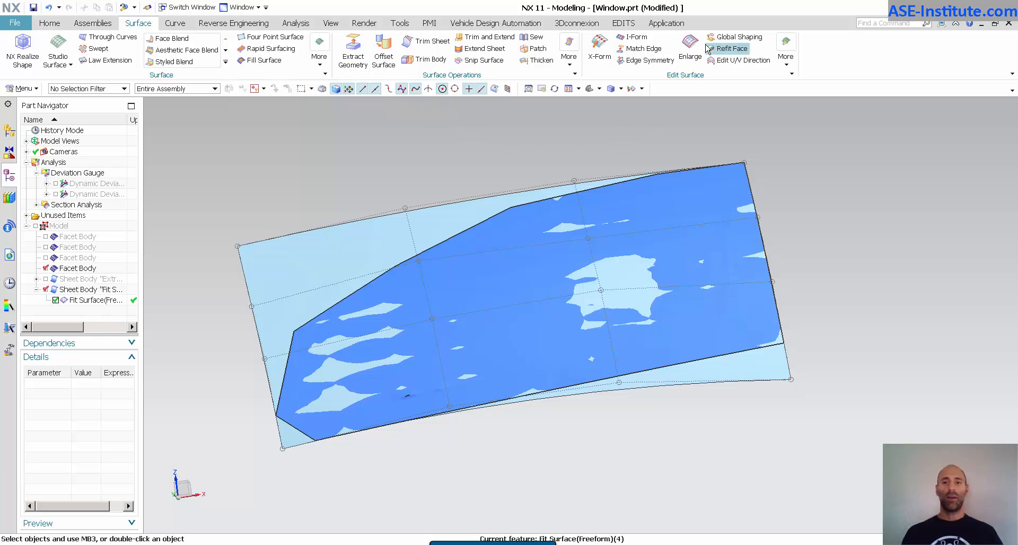
{"action": "left_click", "coordinate": [689, 49]}
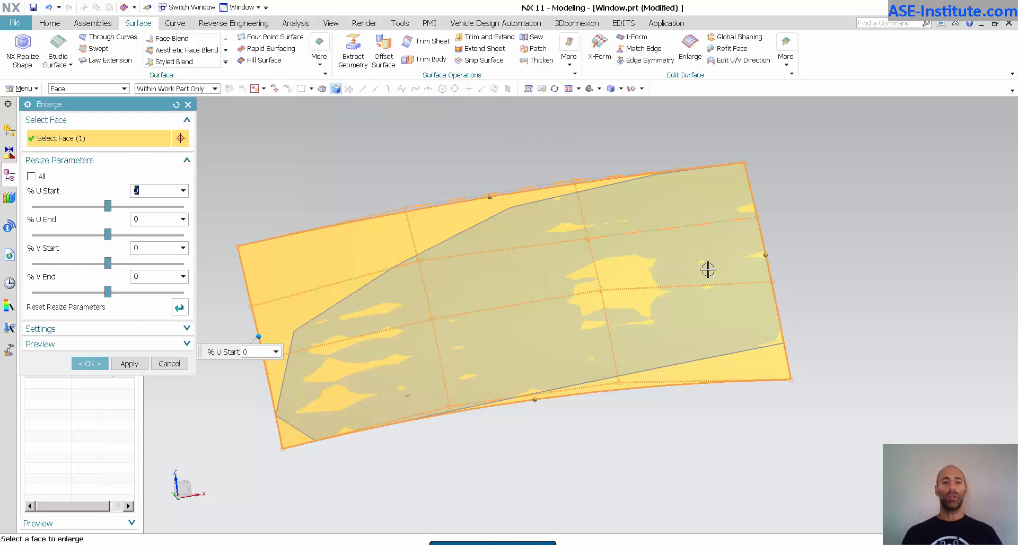
{"action": "mouse_move", "coordinate": [148, 170]}
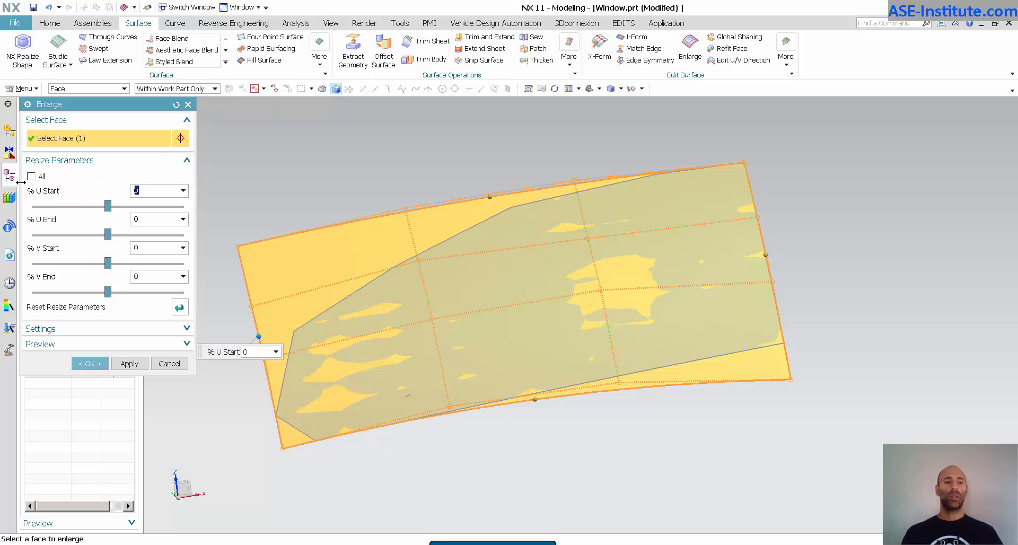
{"action": "left_click", "coordinate": [31, 176]}
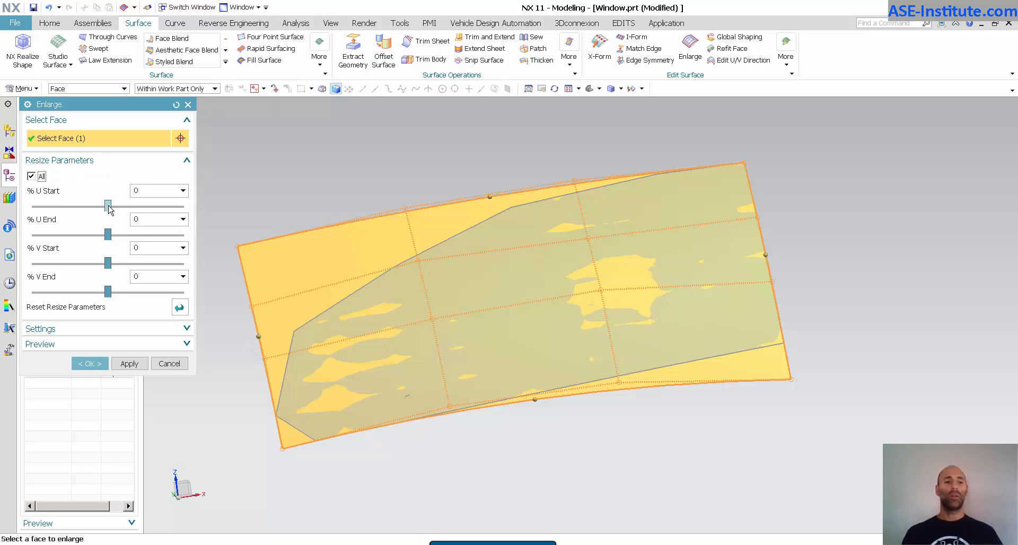
{"action": "left_click_drag", "start_coordinate": [109, 206], "coordinate": [128, 206]}
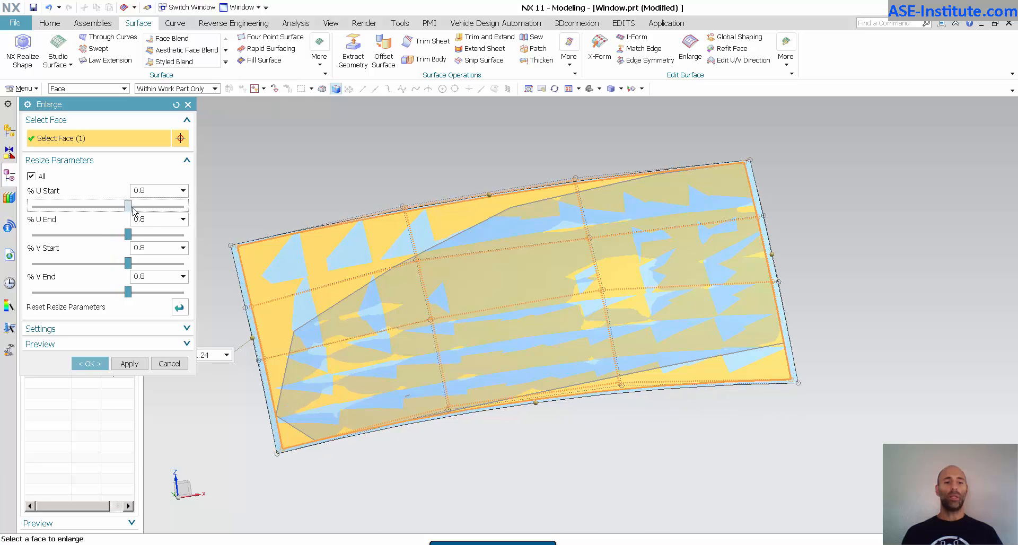
{"action": "left_click_drag", "start_coordinate": [127, 206], "coordinate": [179, 206]}
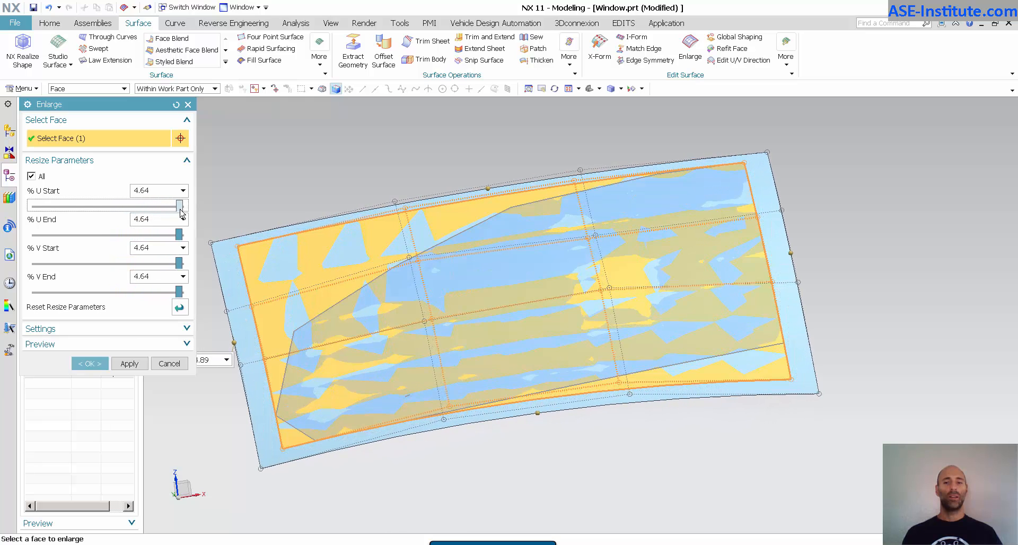
{"action": "left_click_drag", "start_coordinate": [180, 206], "coordinate": [63, 206]}
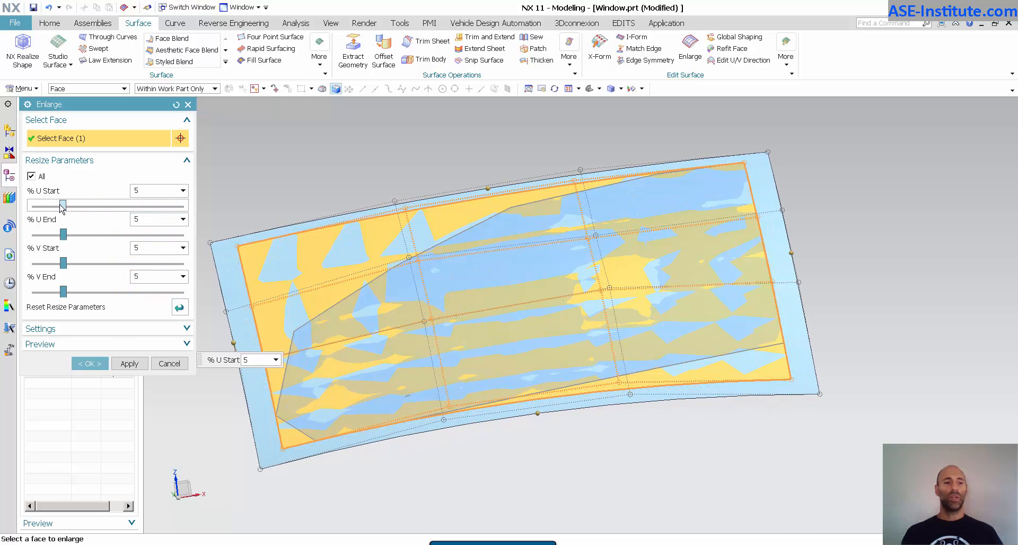
{"action": "left_click_drag", "start_coordinate": [63, 205], "coordinate": [136, 205]}
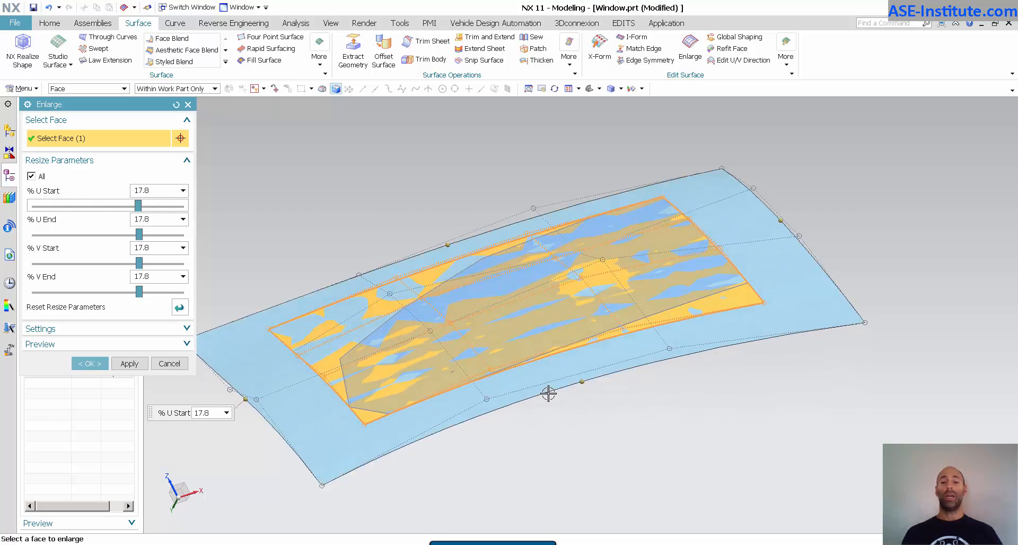
{"action": "left_click", "coordinate": [89, 363]}
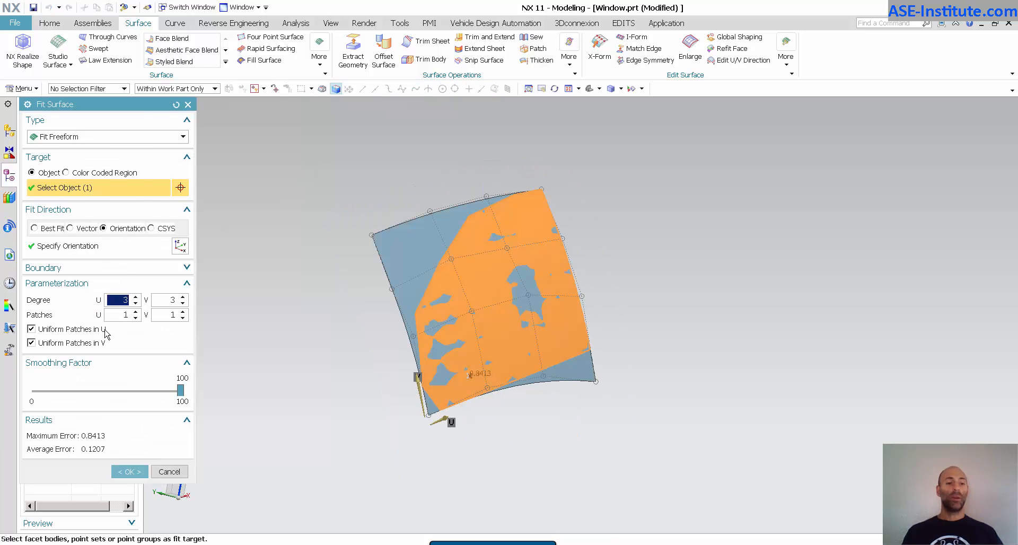
Edit the Enlarge feature to 12.5% on all four sides and confirm
{"action": "left_click", "coordinate": [689, 48]}
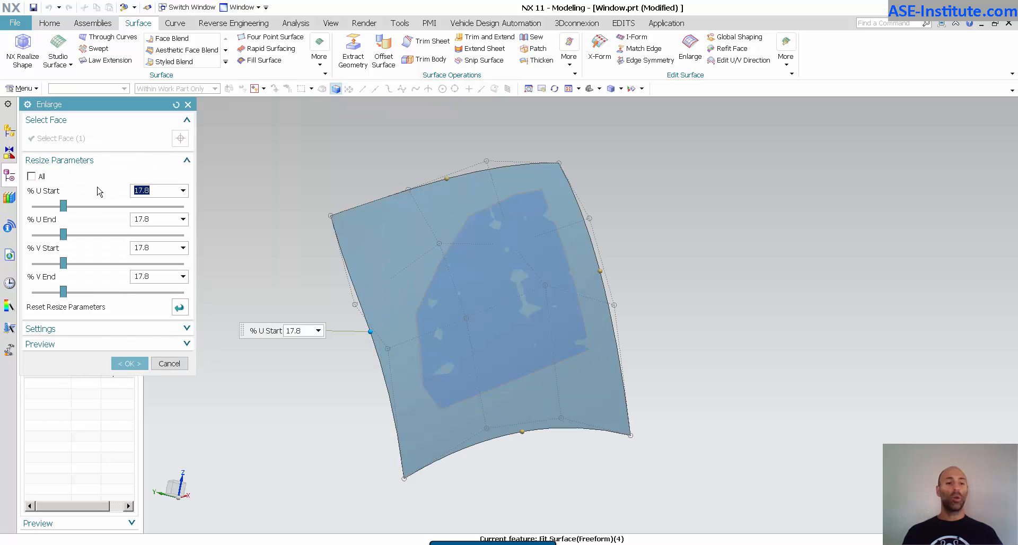
{"action": "left_click_drag", "start_coordinate": [63, 206], "coordinate": [52, 206]}
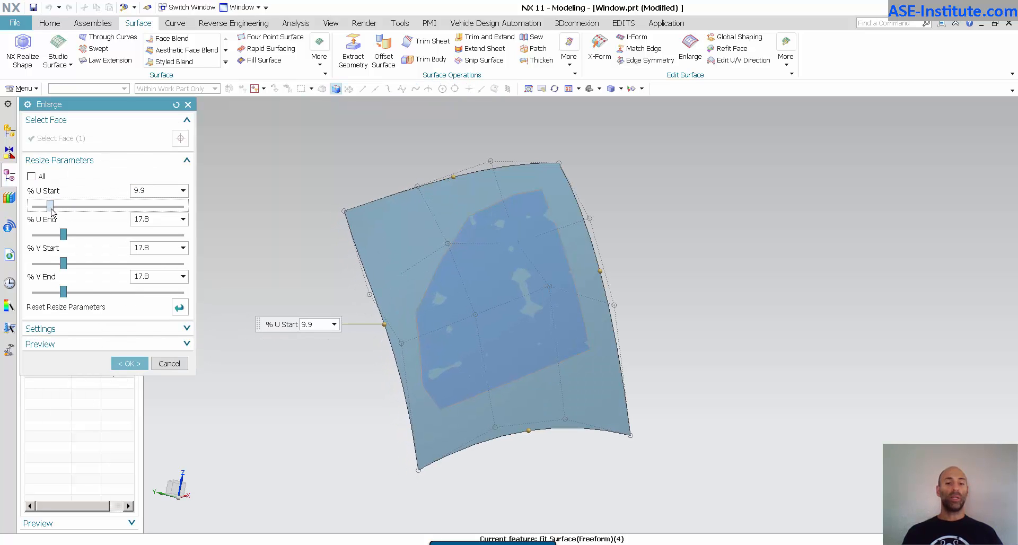
{"action": "left_click", "coordinate": [31, 176]}
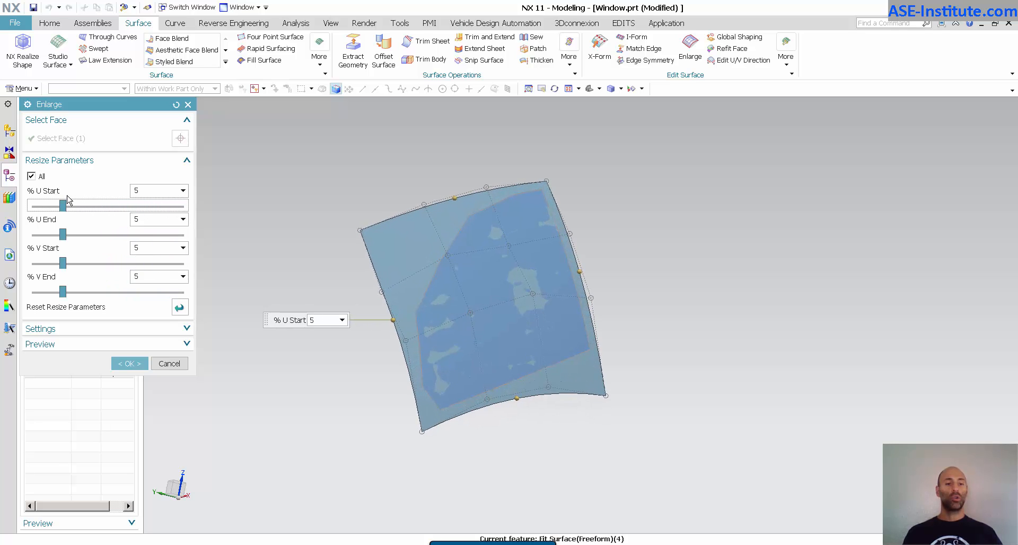
{"action": "left_click_drag", "start_coordinate": [63, 206], "coordinate": [107, 205]}
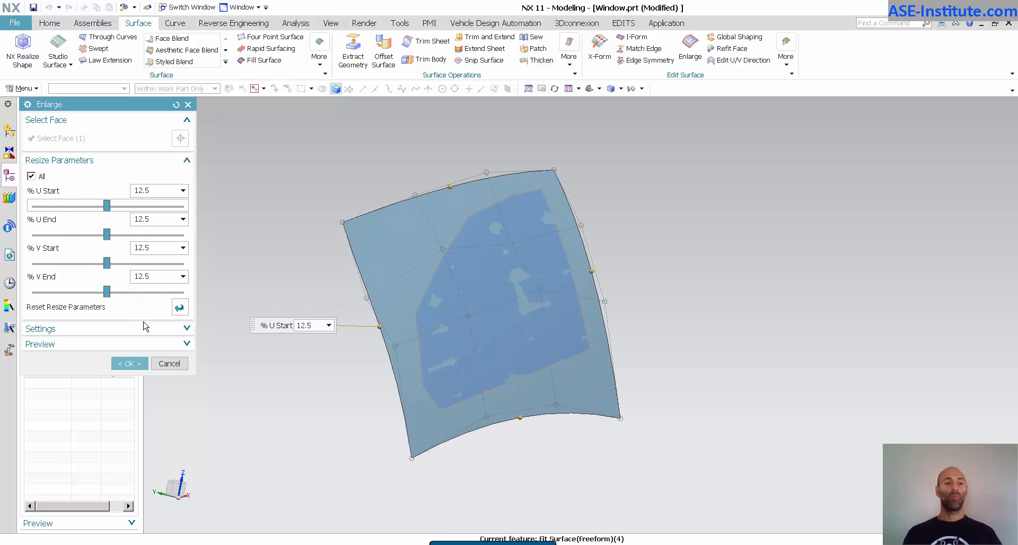
{"action": "left_click", "coordinate": [128, 363]}
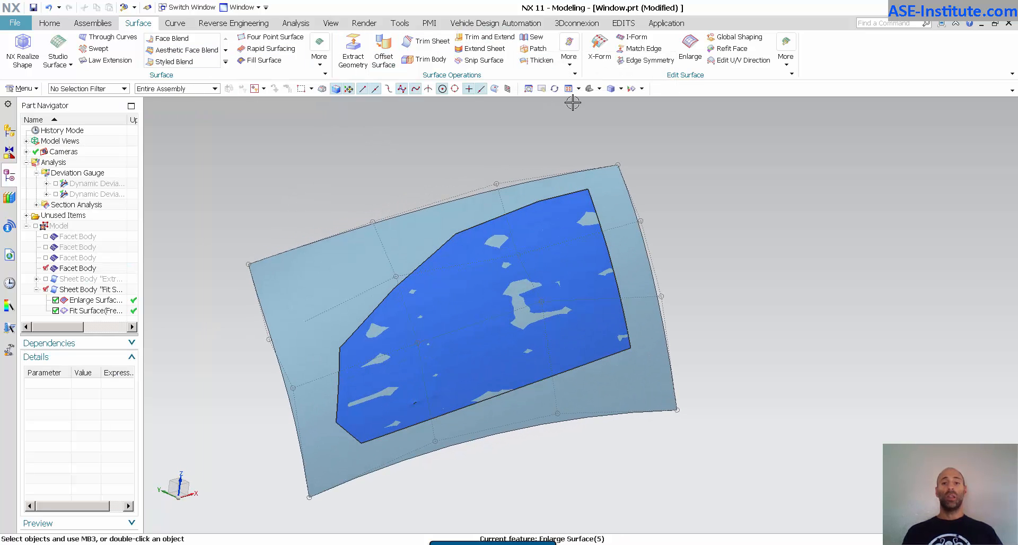
Apply X-Form to the enlarged windscreen sheet, moving its poles along the surface normal
{"action": "left_click", "coordinate": [599, 49]}
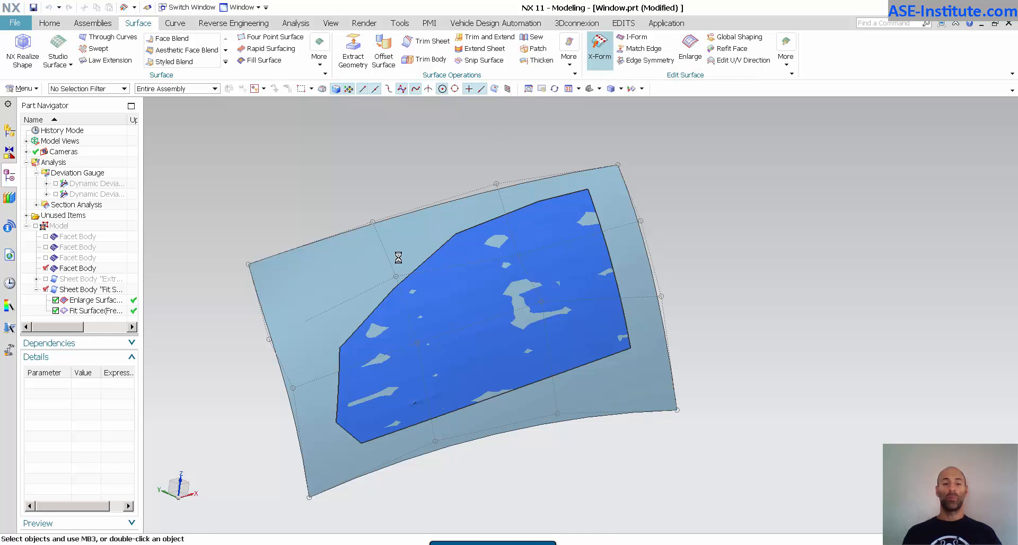
{"action": "left_click", "coordinate": [598, 47]}
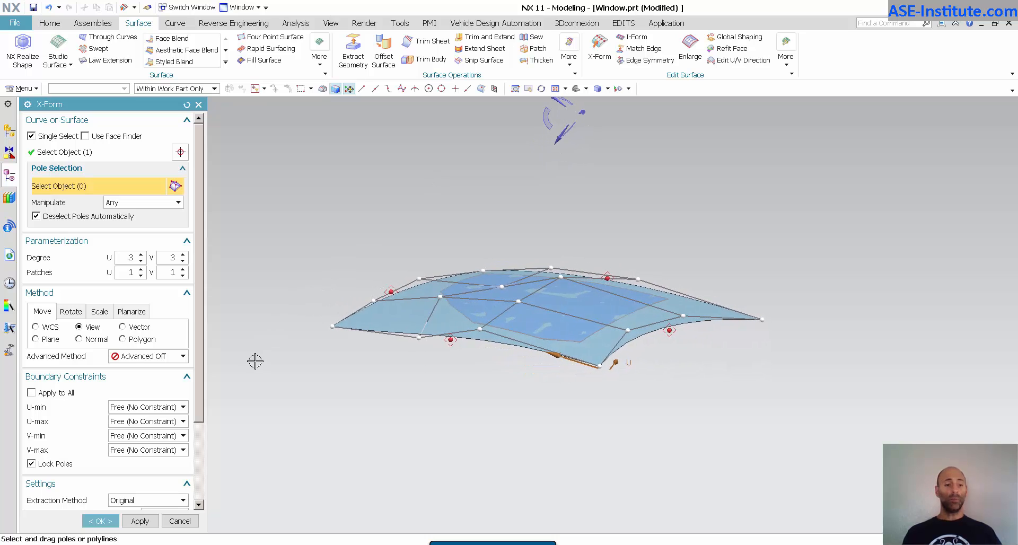
{"action": "left_click", "coordinate": [78, 339]}
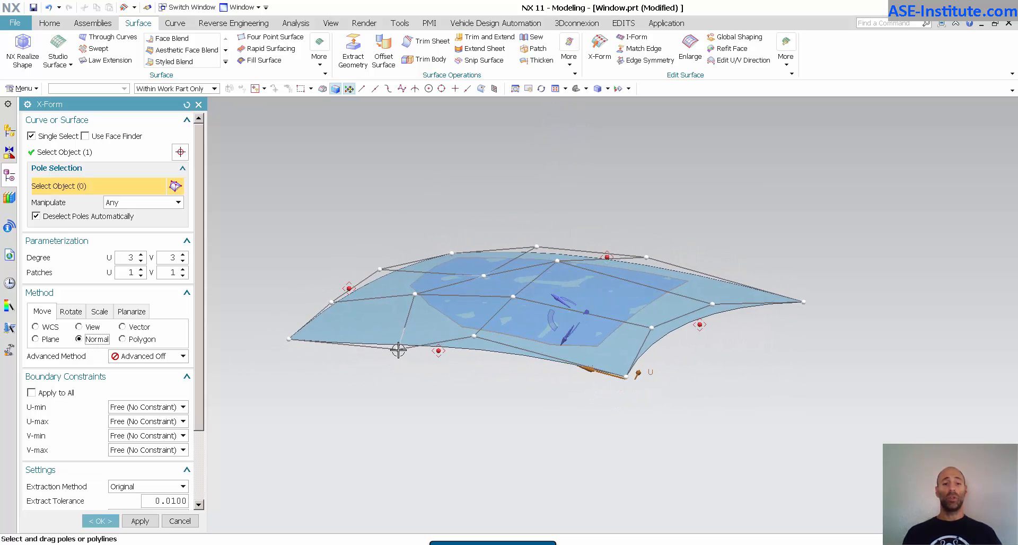
{"action": "left_click_drag", "start_coordinate": [397, 350], "coordinate": [293, 339]}
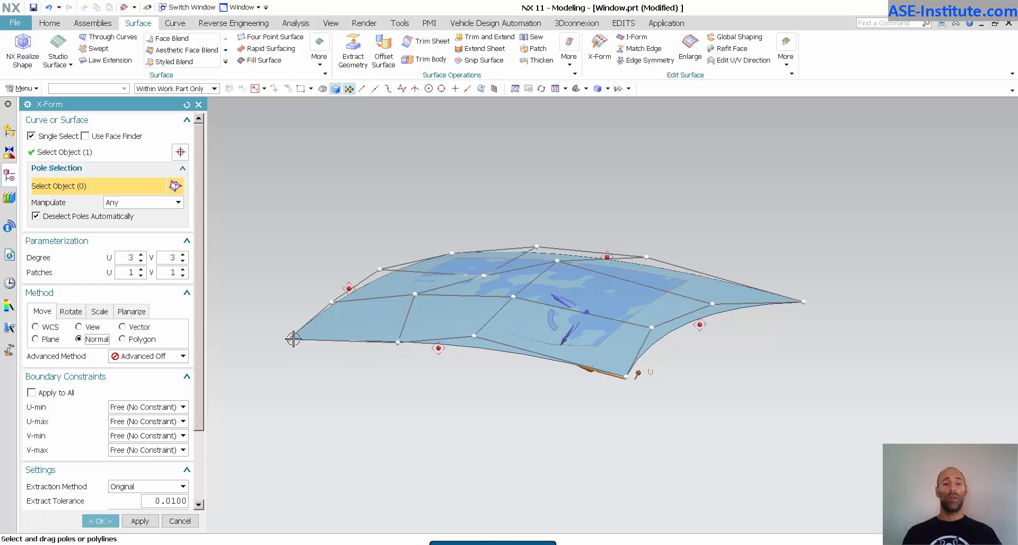
{"action": "left_click_drag", "start_coordinate": [293, 338], "coordinate": [396, 340]}
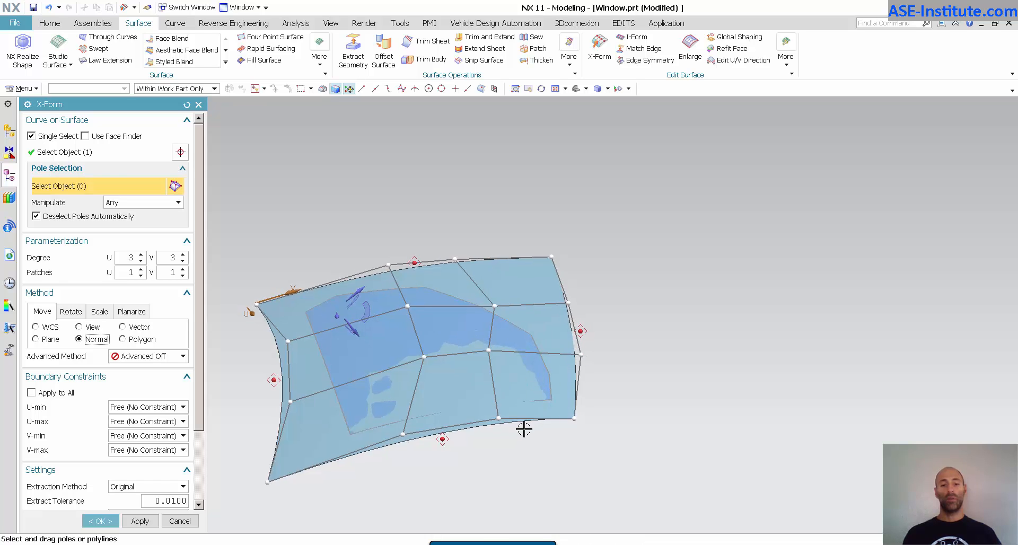
{"action": "left_click", "coordinate": [124, 339]}
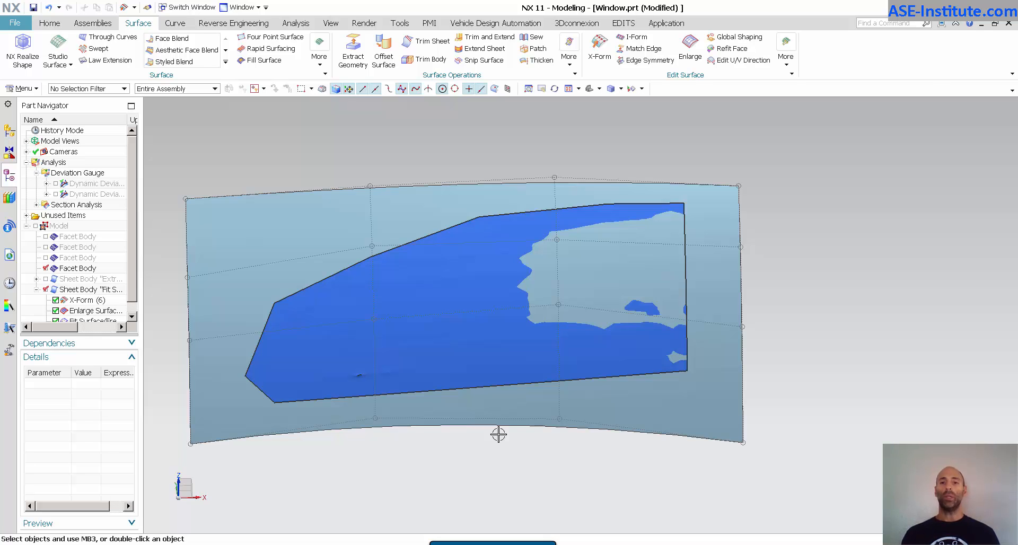
Run a Reflection analysis on the windscreen using Ultra Fine resolution and line images
{"action": "left_click", "coordinate": [364, 23]}
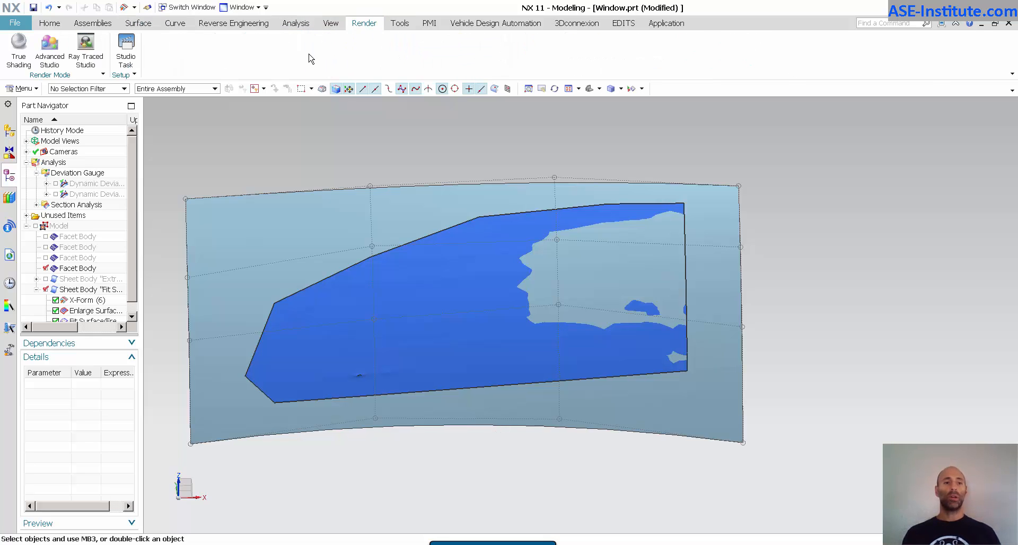
{"action": "left_click", "coordinate": [295, 22]}
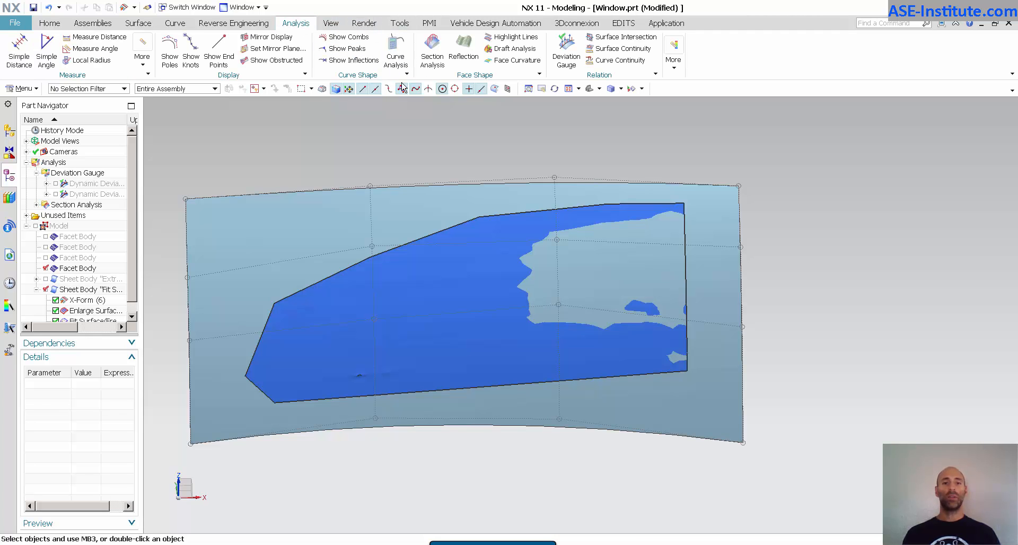
{"action": "left_click", "coordinate": [463, 49]}
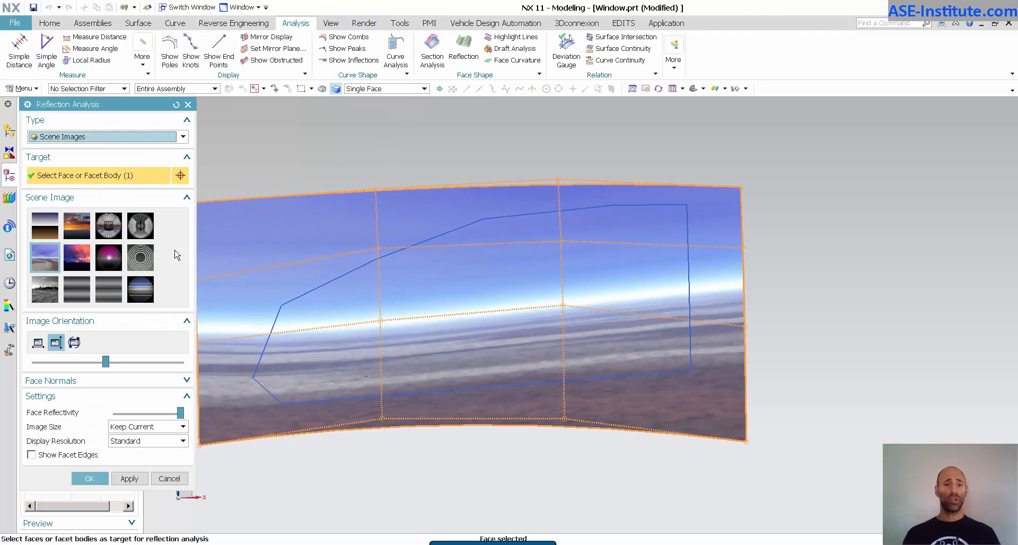
{"action": "left_click", "coordinate": [44, 224]}
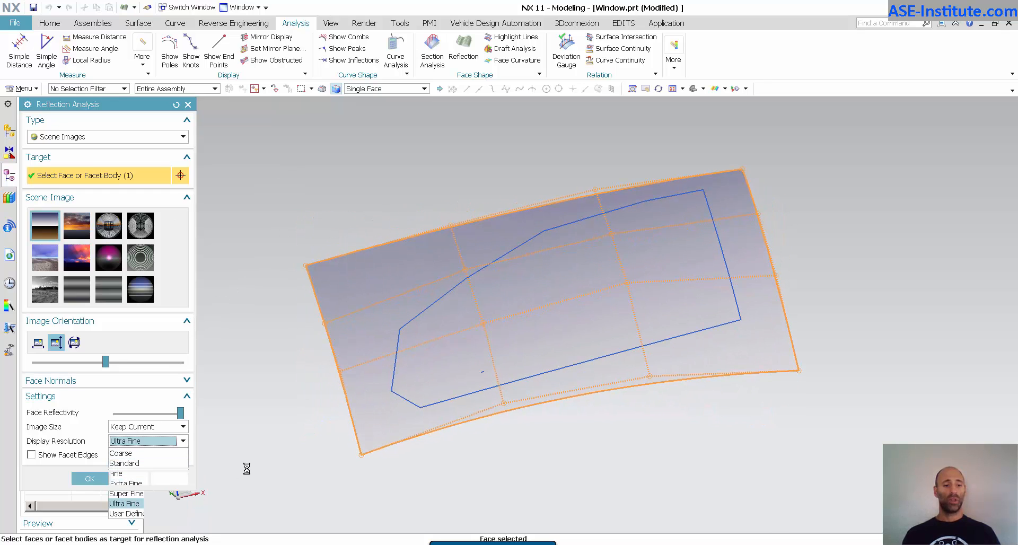
{"action": "left_click", "coordinate": [124, 502]}
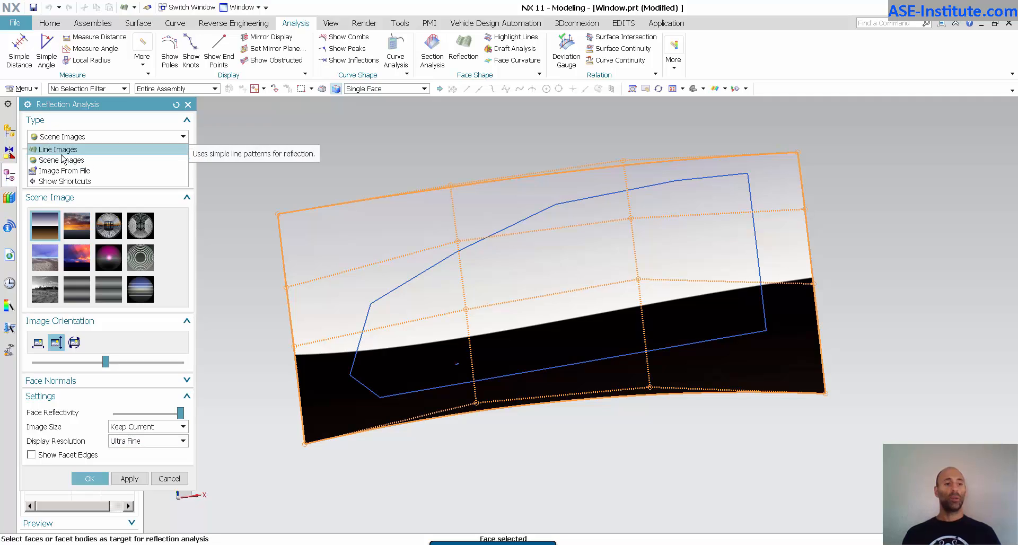
{"action": "left_click", "coordinate": [58, 149]}
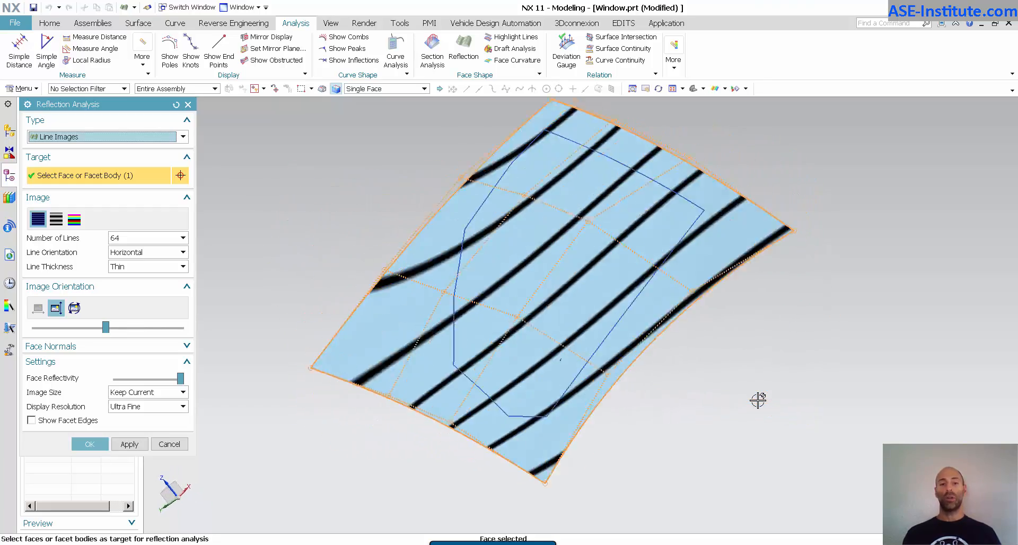
{"action": "left_click_drag", "start_coordinate": [584, 260], "coordinate": [494, 328]}
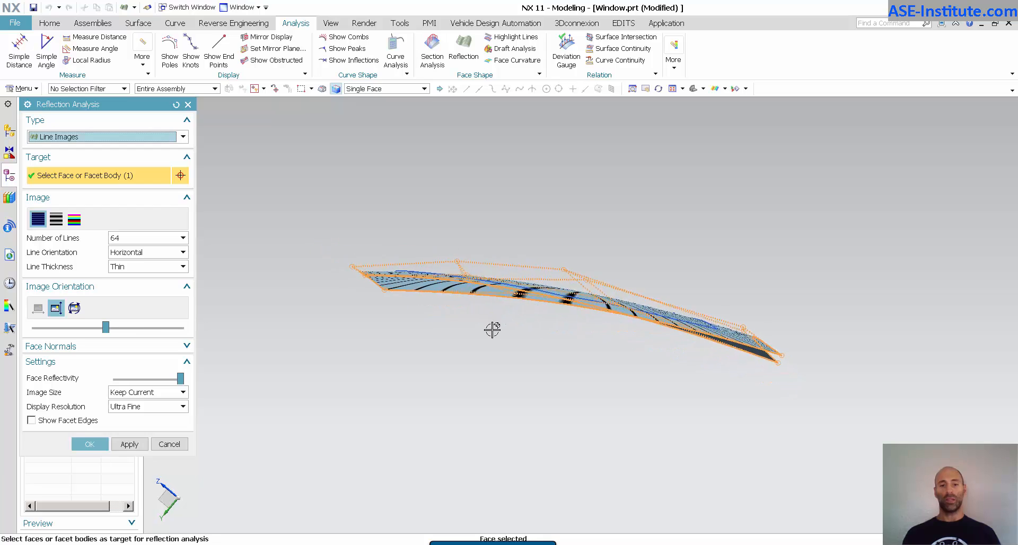